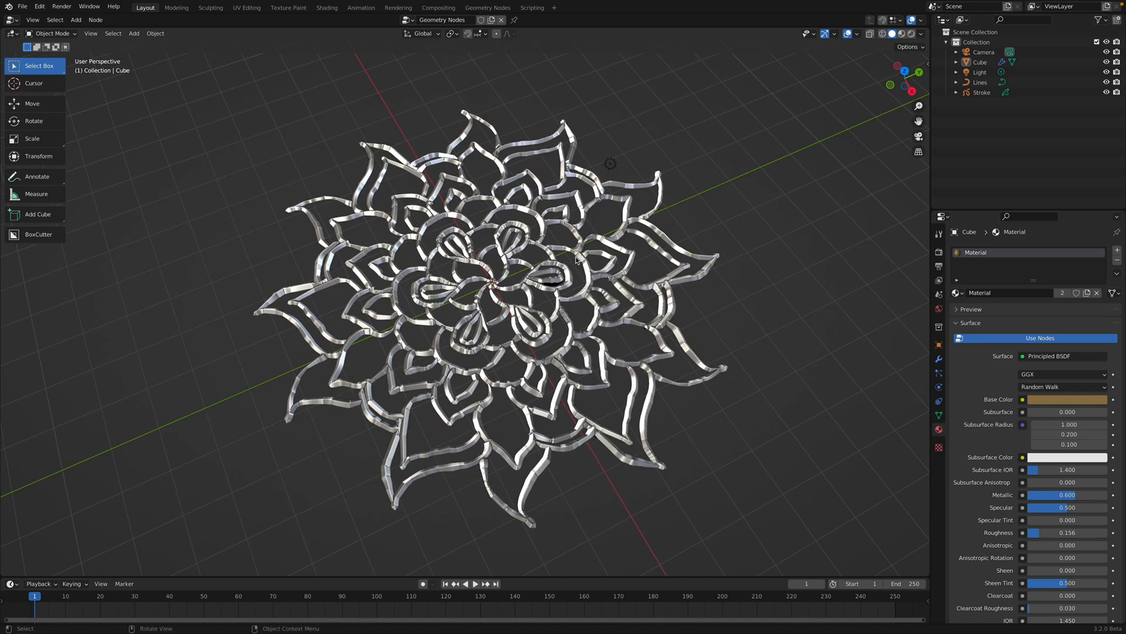
mouse_move(236, 134)
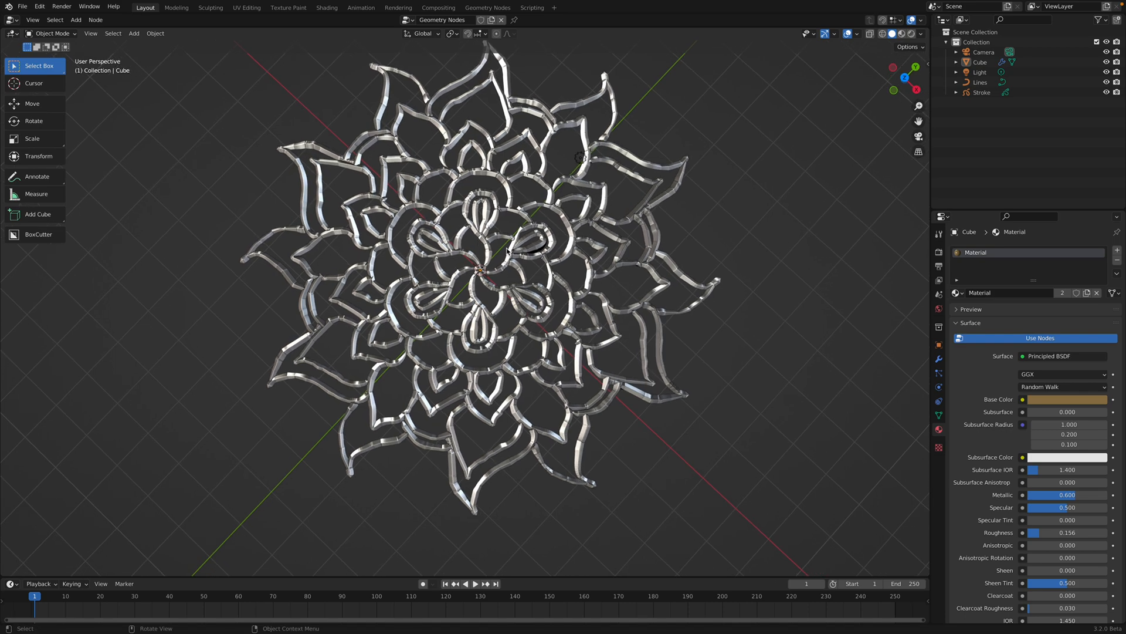
Bring up the File > New template choices over the finished metallic lotus.
left_click(22, 6)
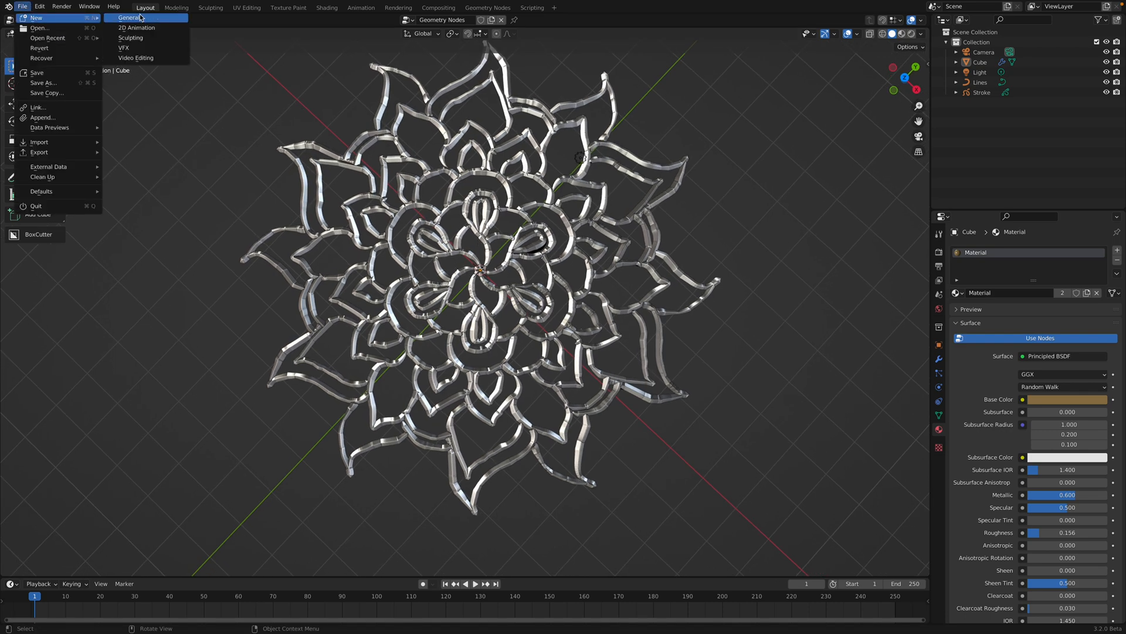
Start a new General scene, remove the default objects, add a blank Grease Pencil and view it from the top.
left_click(129, 18)
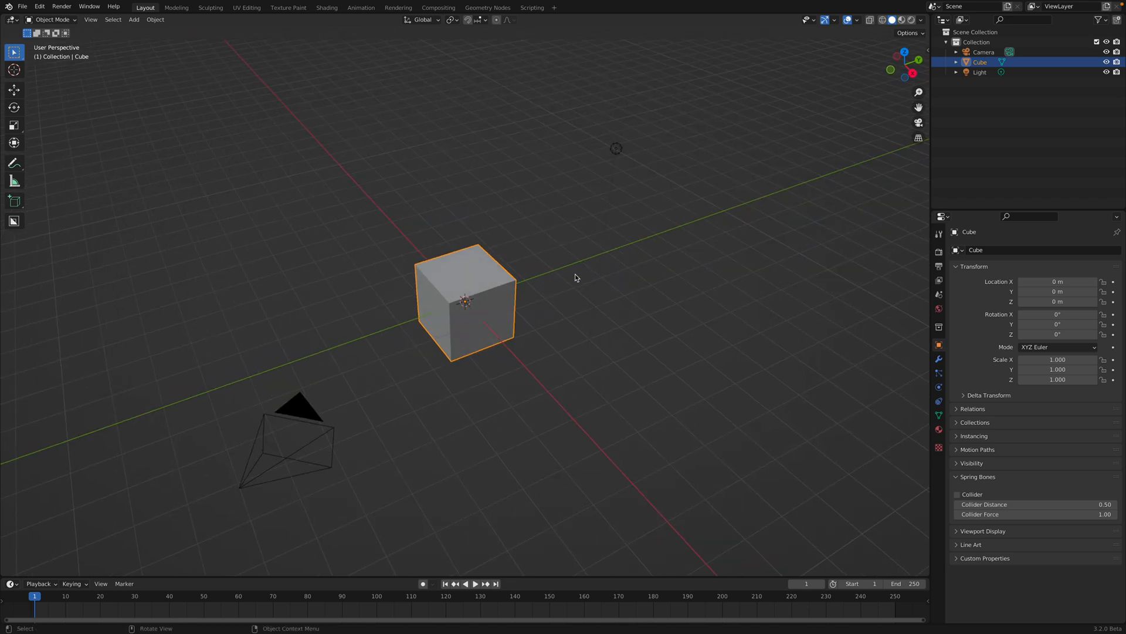
left_click(574, 280)
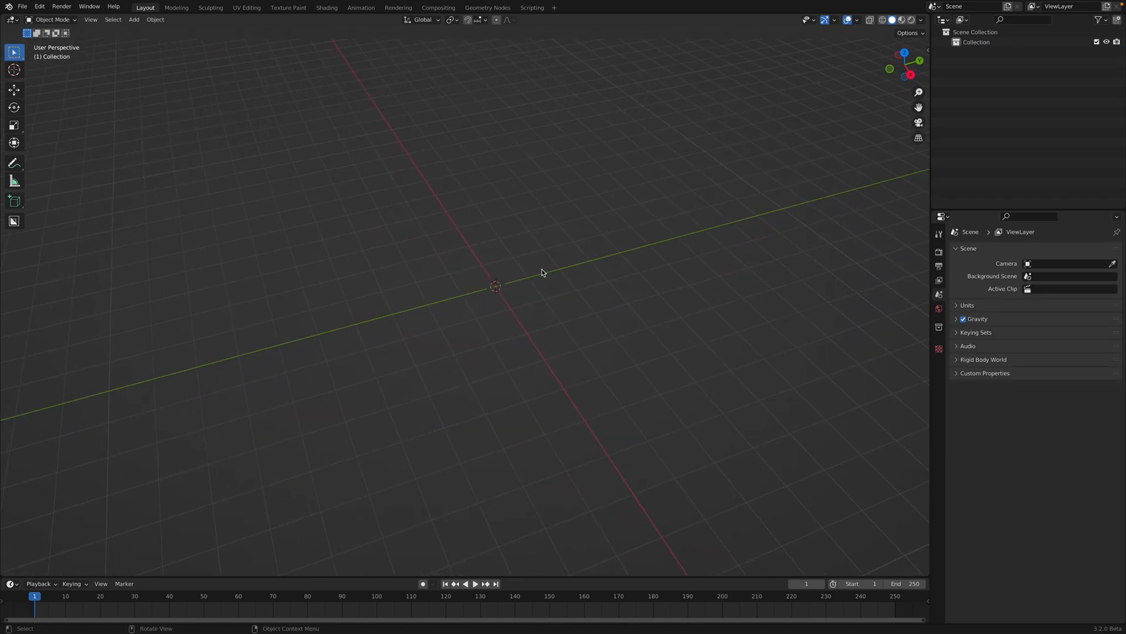
mouse_move(555, 248)
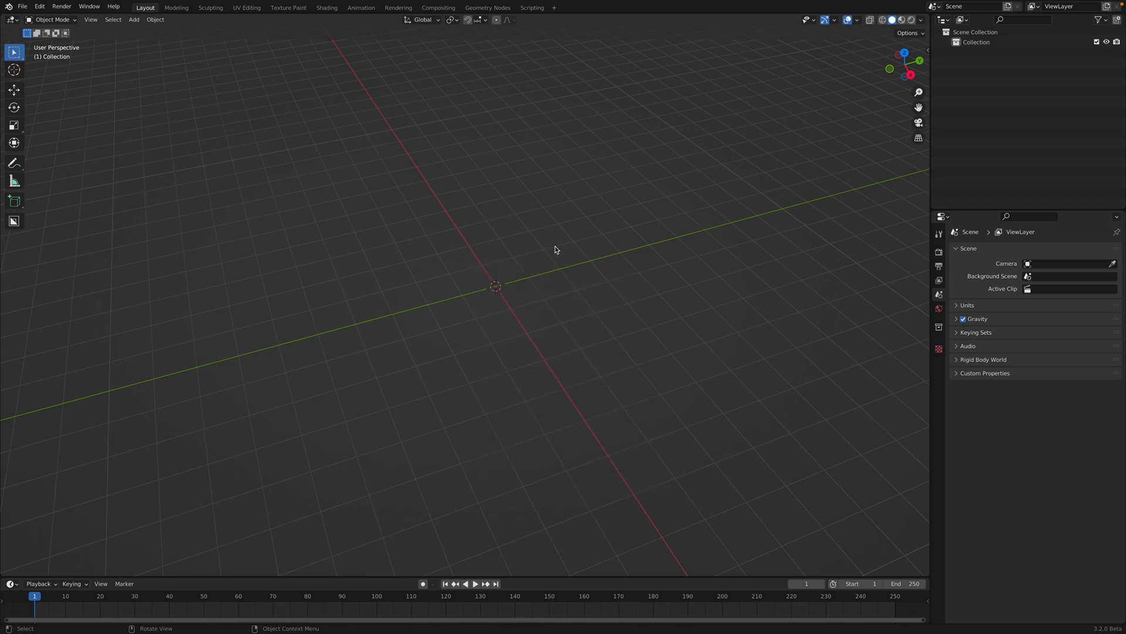
mouse_move(516, 307)
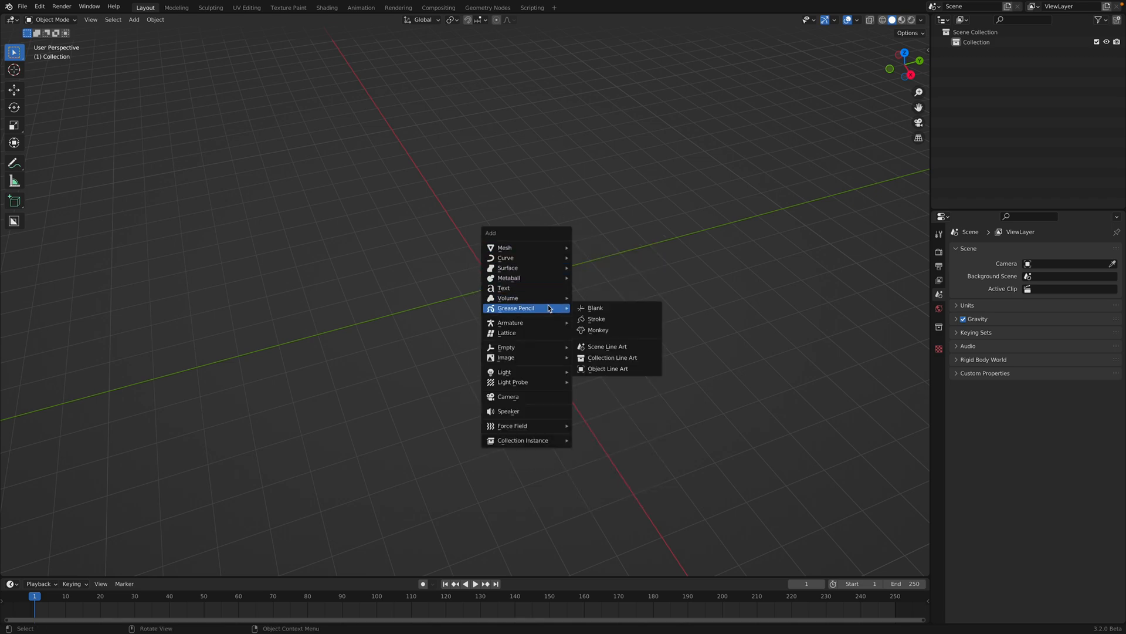
left_click(595, 308)
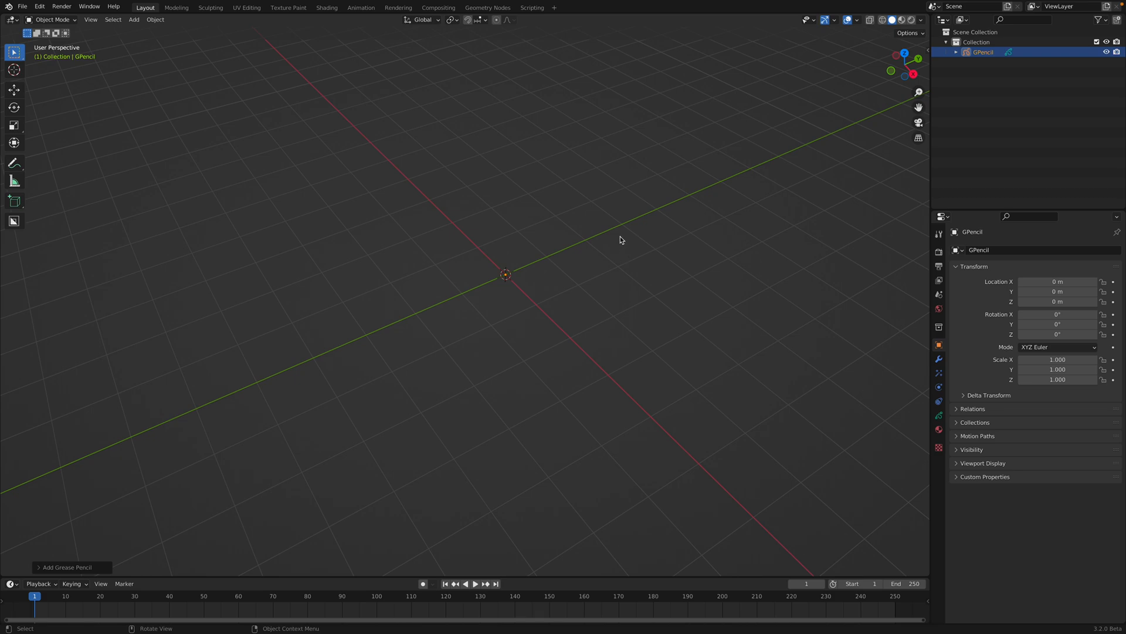
mouse_move(904, 56)
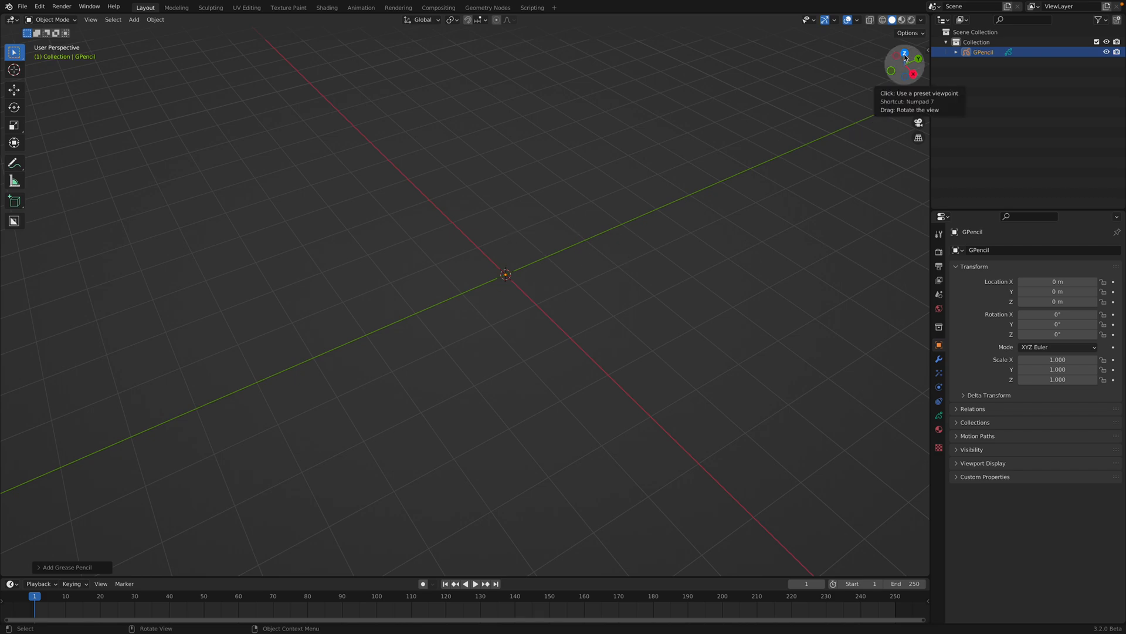
left_click(904, 54)
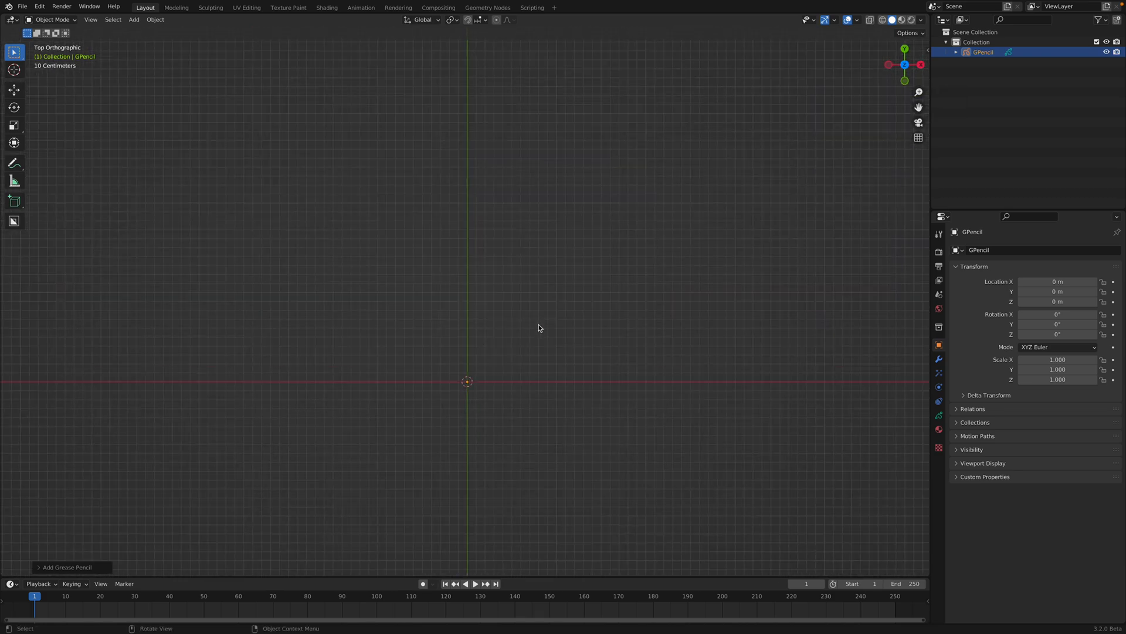
Draw a wavy Ink Pen Rough stroke from the origin and turn the upper area into a node editor.
left_click(50, 20)
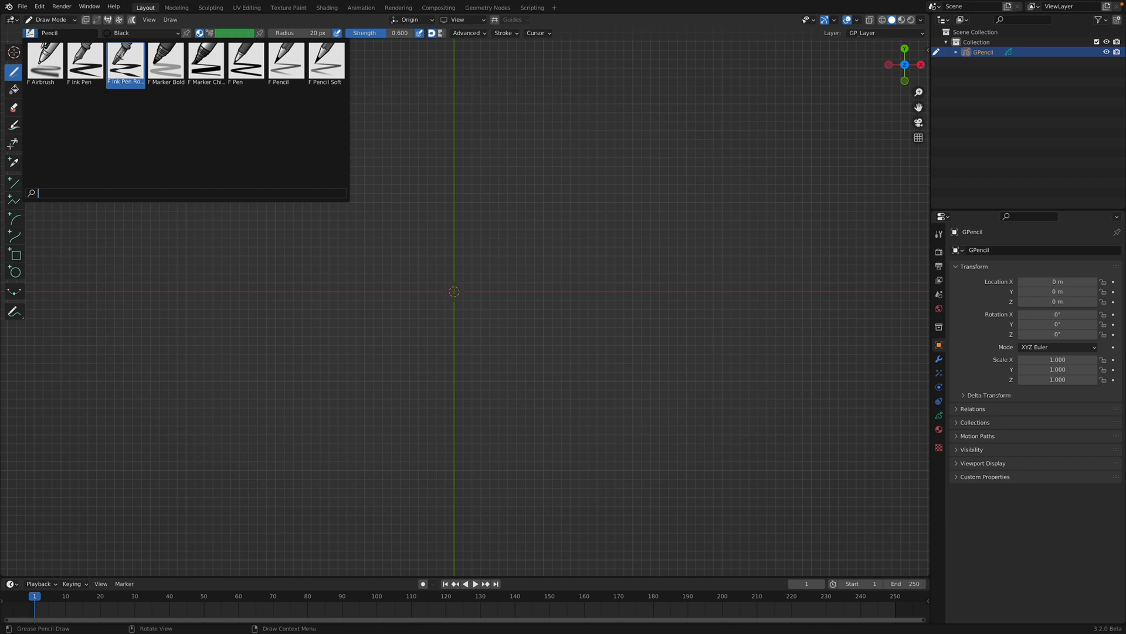
left_click(124, 63)
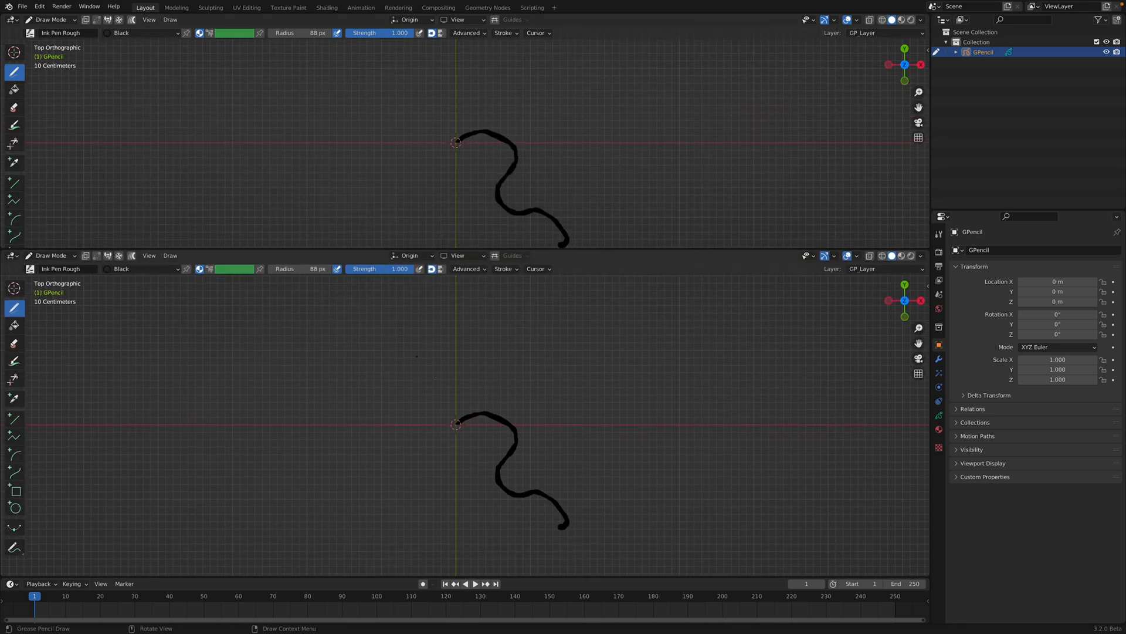
left_click(13, 19)
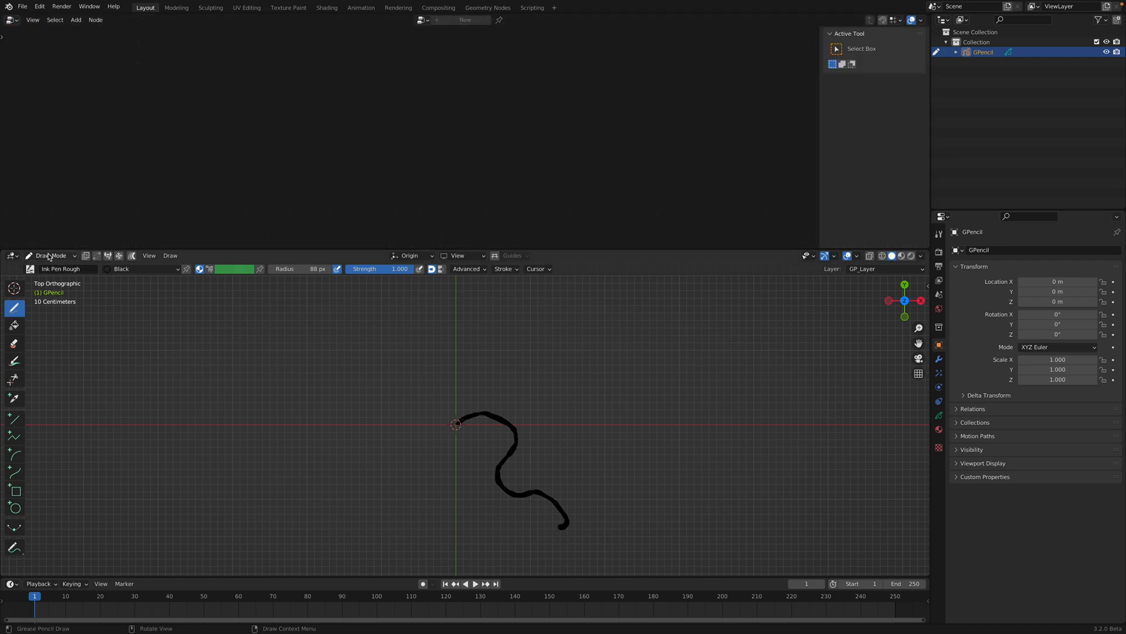
Back in Object Mode, add a cube and create a new geometry node tree on it.
left_click(52, 255)
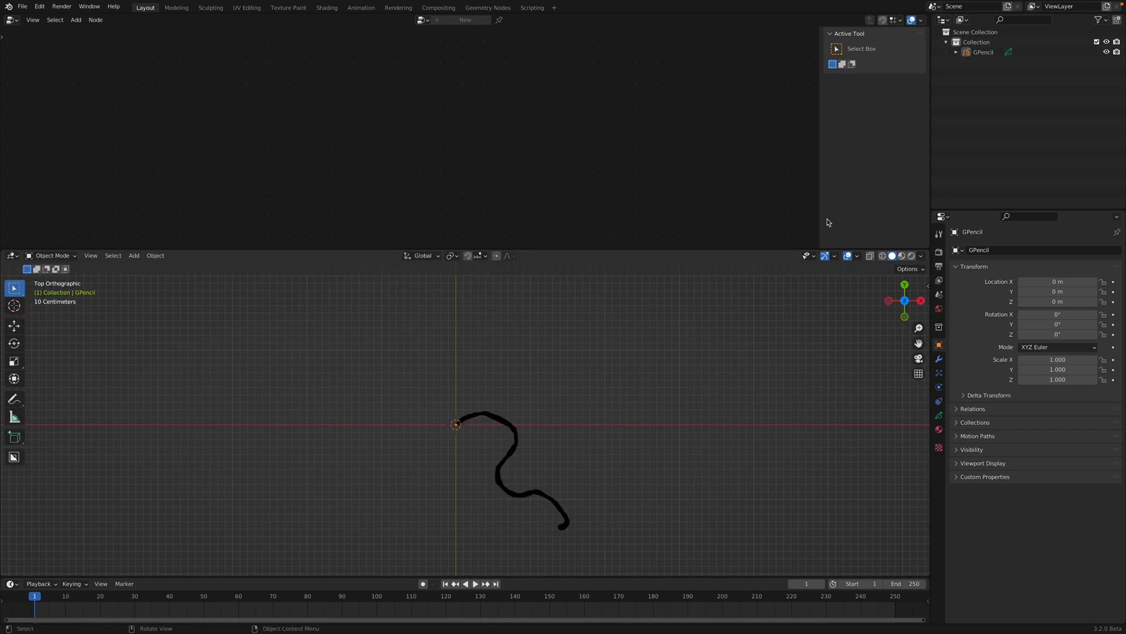
left_click(134, 254)
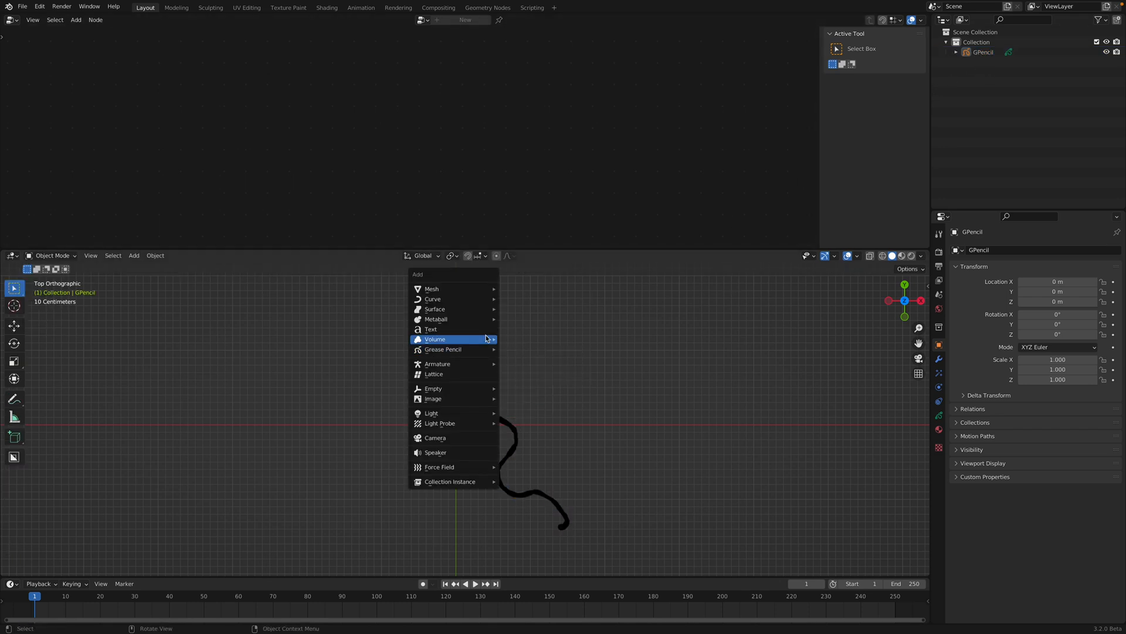
left_click(432, 288)
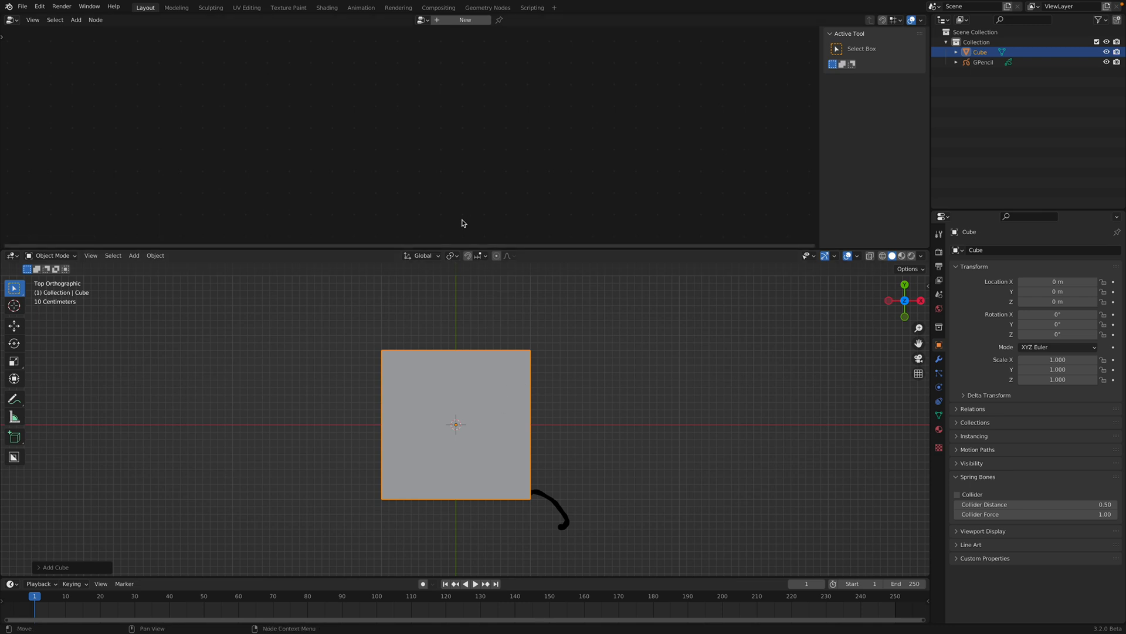
left_click(464, 20)
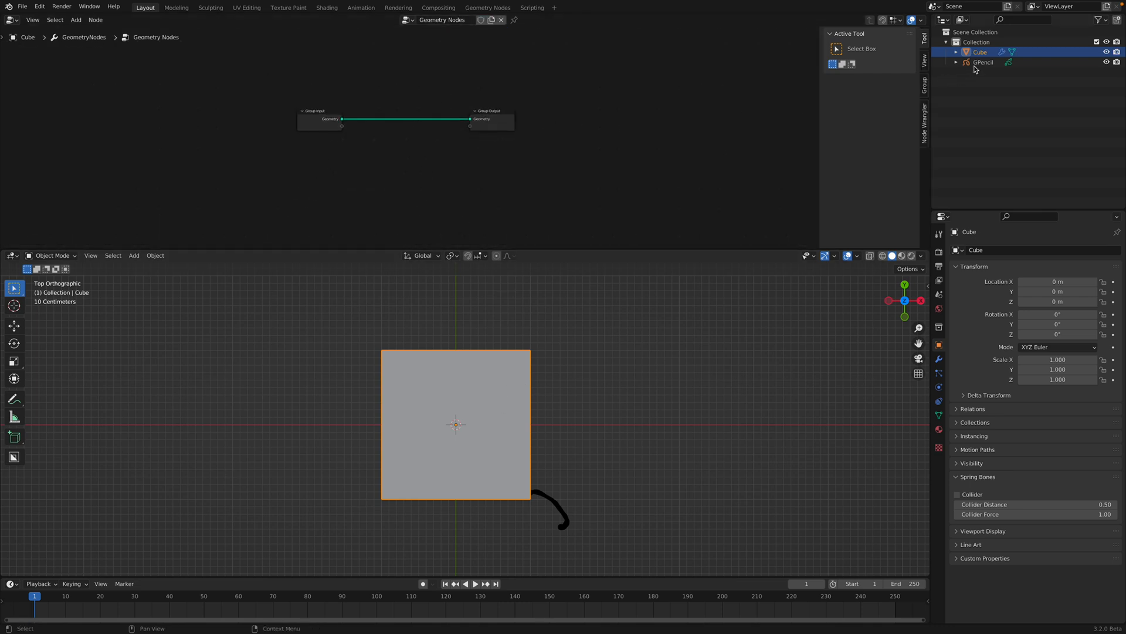
Drop the GPencil object in as an Object Info node outputting As Instance.
left_click(983, 62)
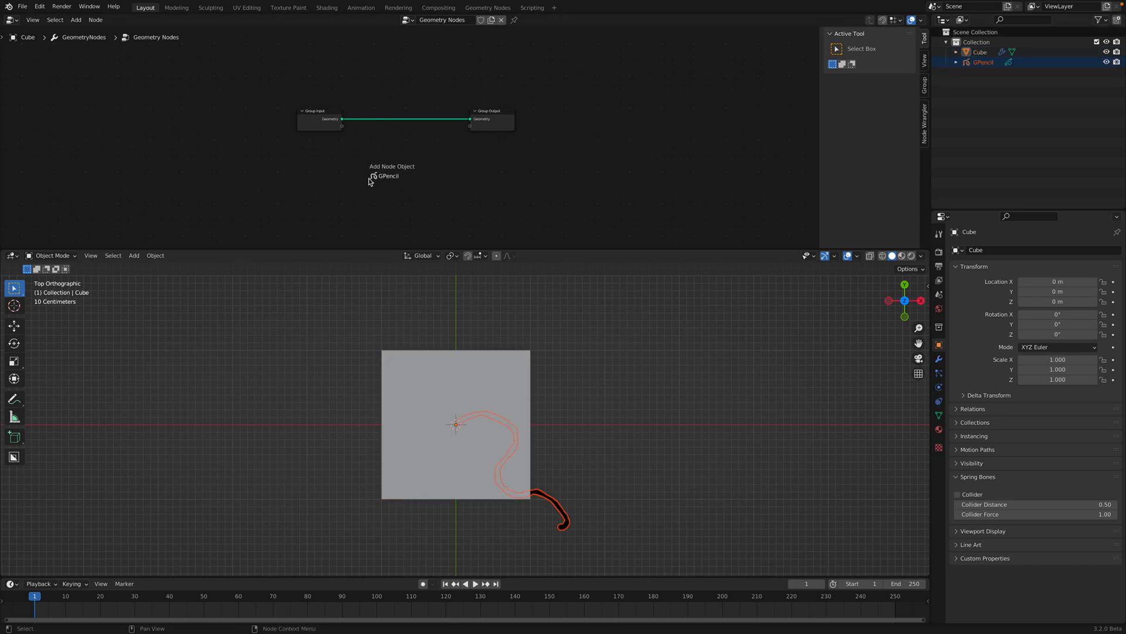
left_click(388, 176)
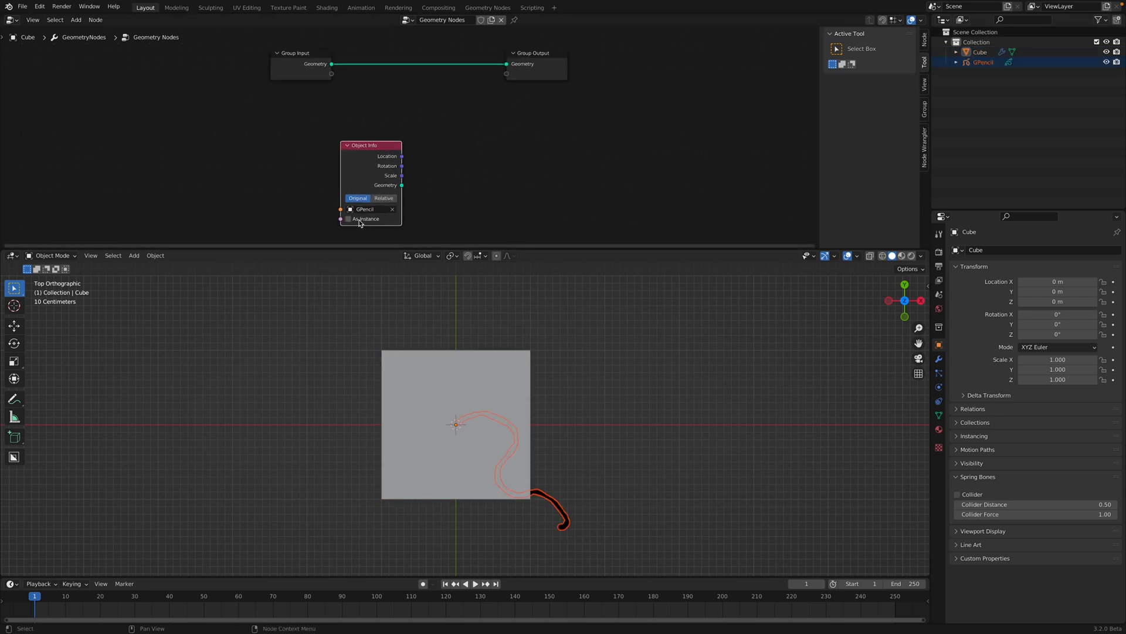
left_click(348, 218)
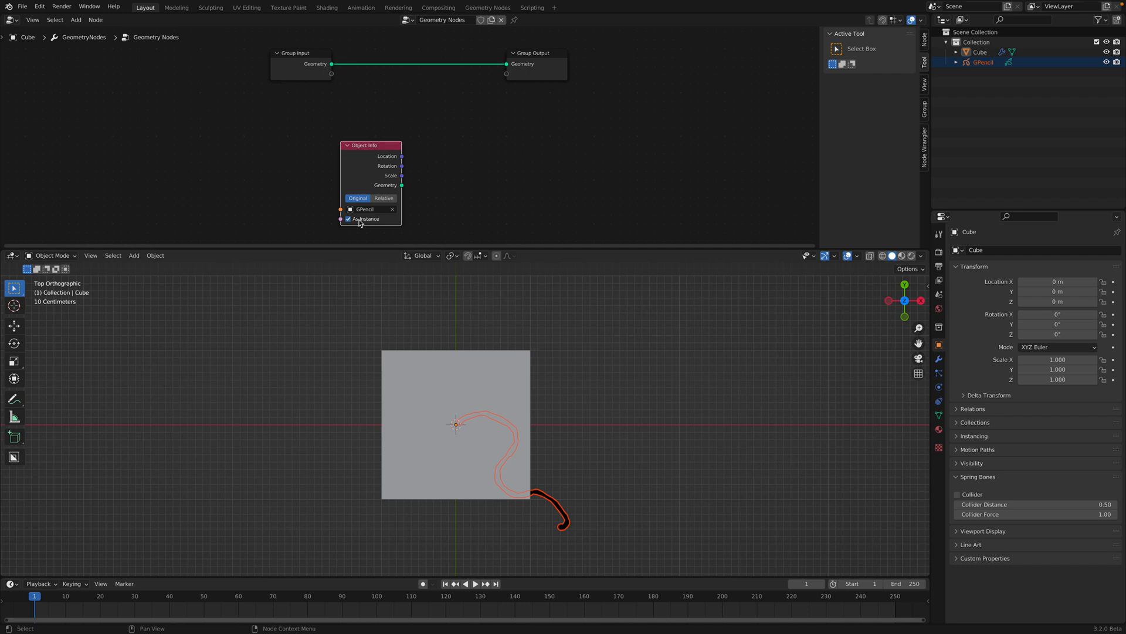
mouse_move(366, 218)
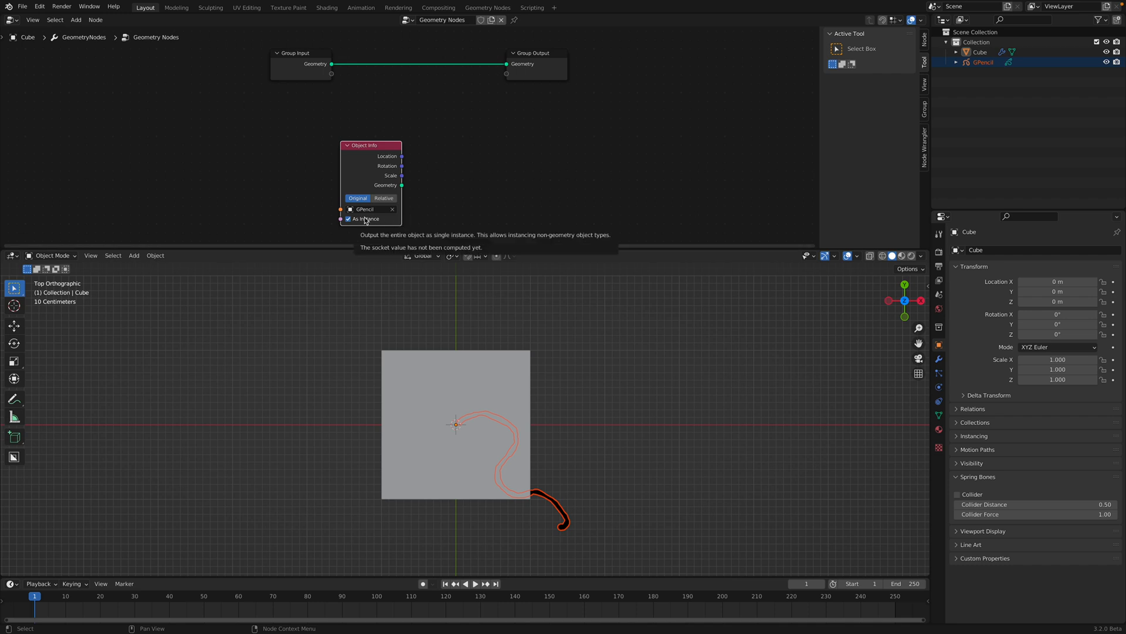
mouse_move(366, 220)
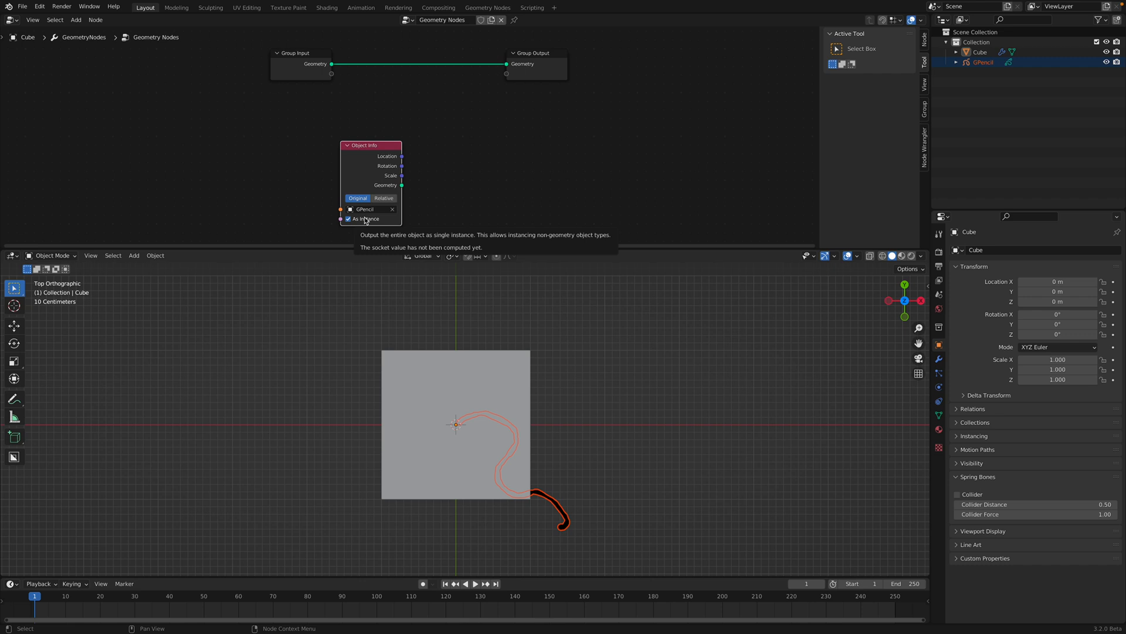
mouse_move(469, 173)
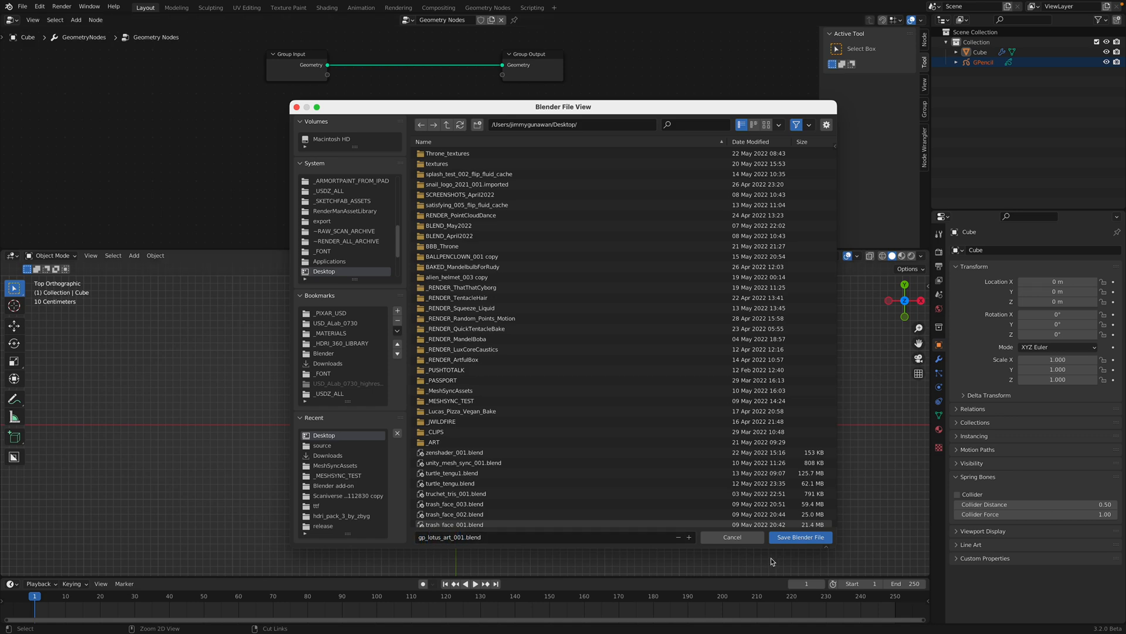
Save as gp_lotus_art_001.blend and append the Circular Array node group from another blend file.
left_click(799, 536)
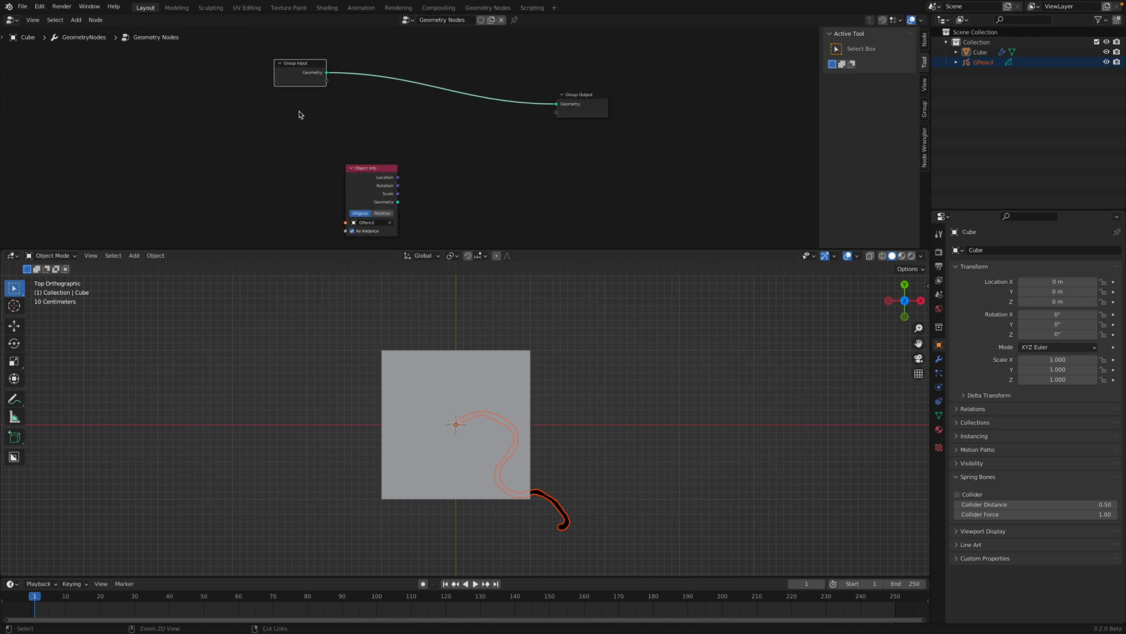
left_click(22, 6)
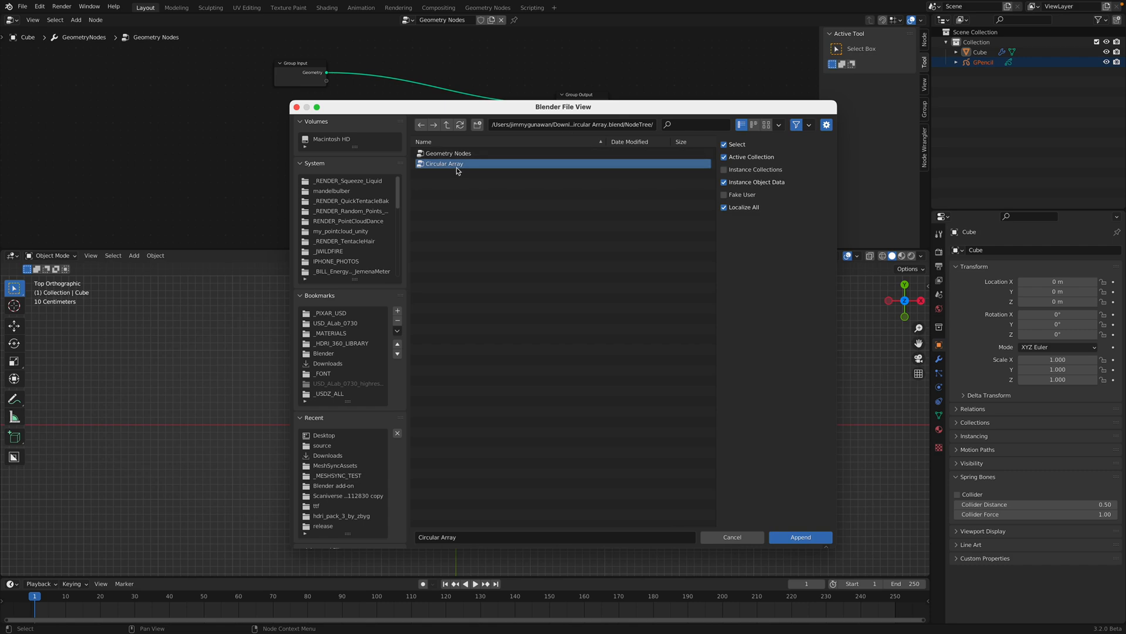
left_click(799, 536)
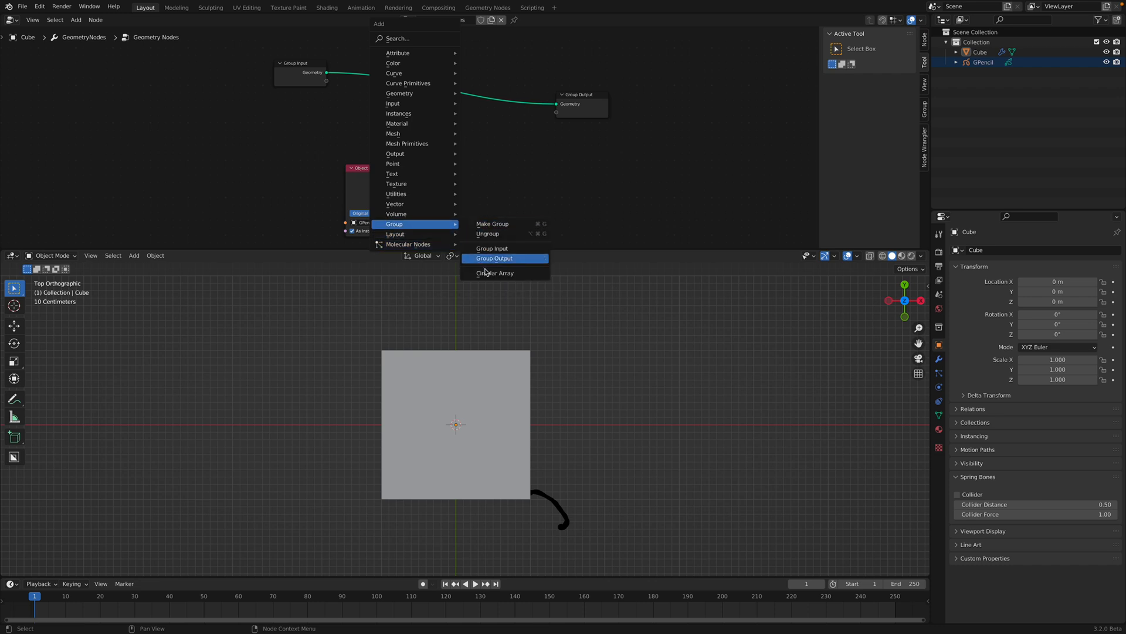
Wire in the Circular Array group node with Radius 0.02 m to swirl the stroke, and save.
left_click(494, 274)
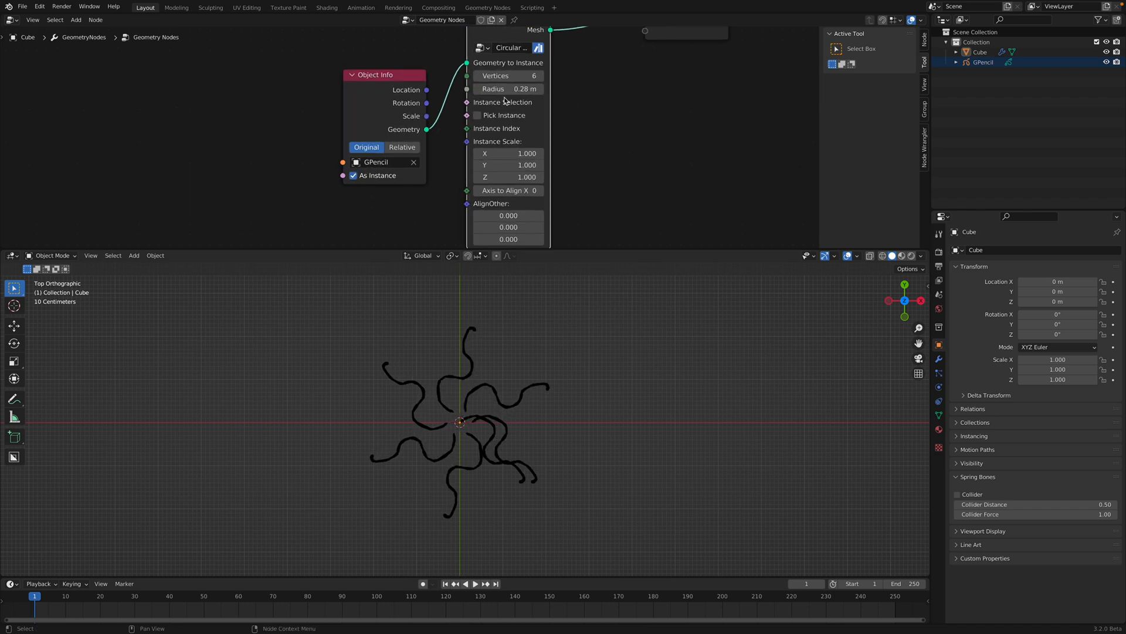
double_click(508, 88)
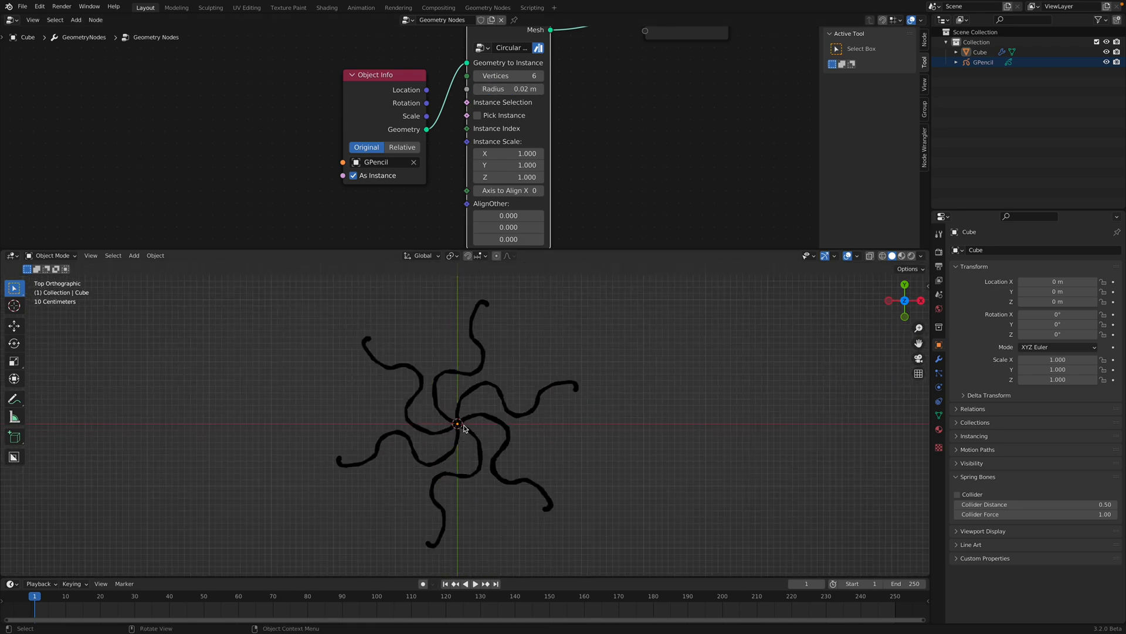
key("ctrl+s")
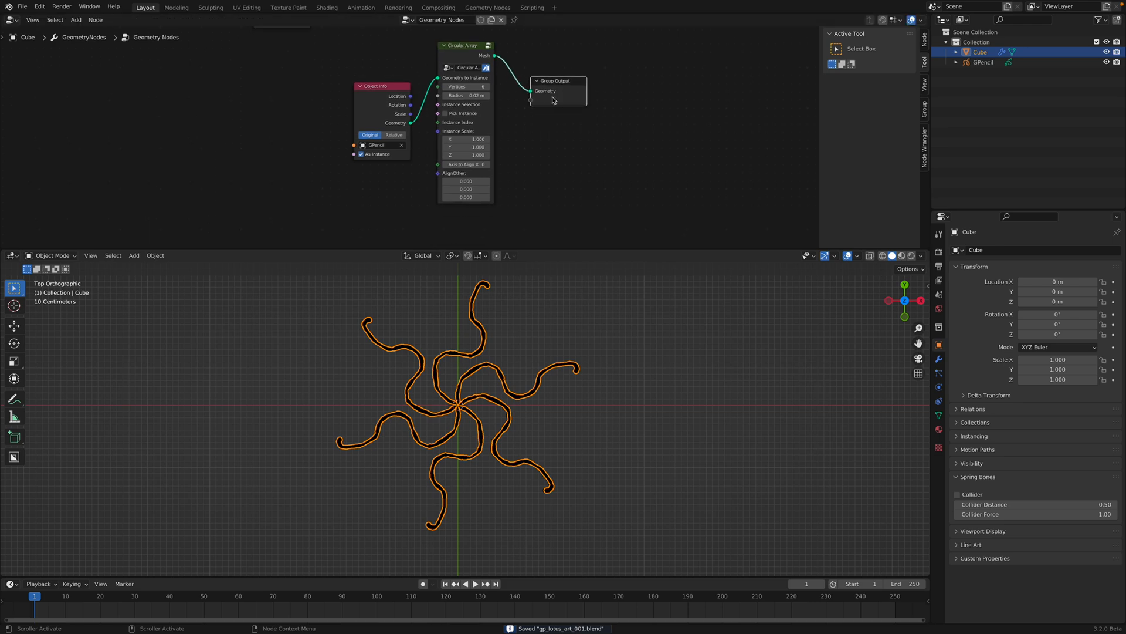
Select the GPencil object, finish the dense swirling doodle and return it to Object Mode, saving the file.
left_click(983, 62)
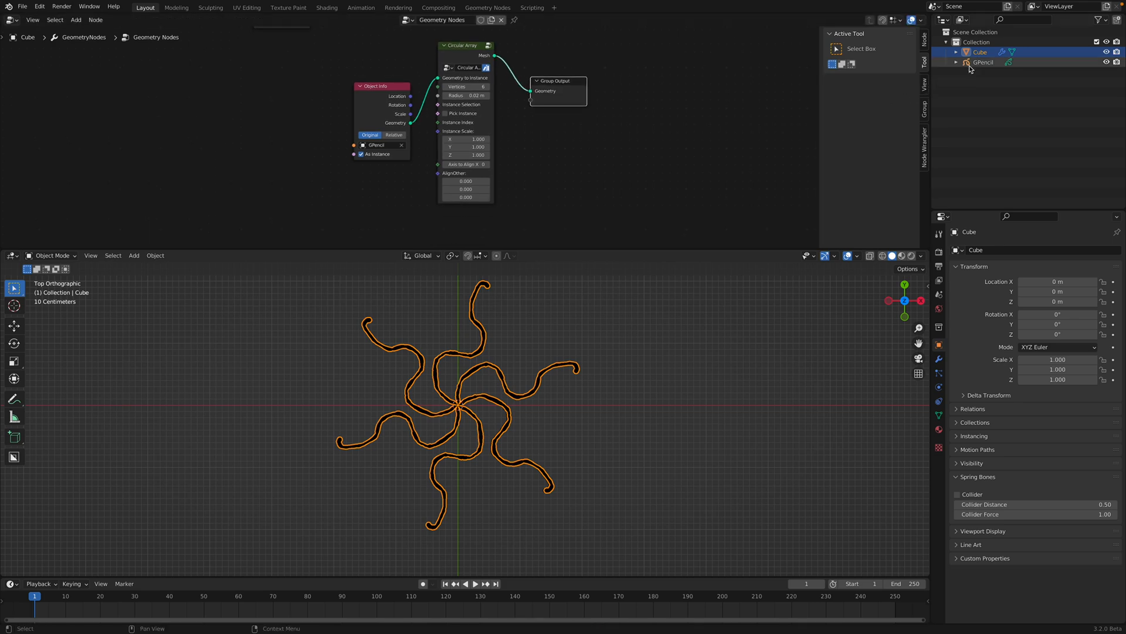
left_click(984, 63)
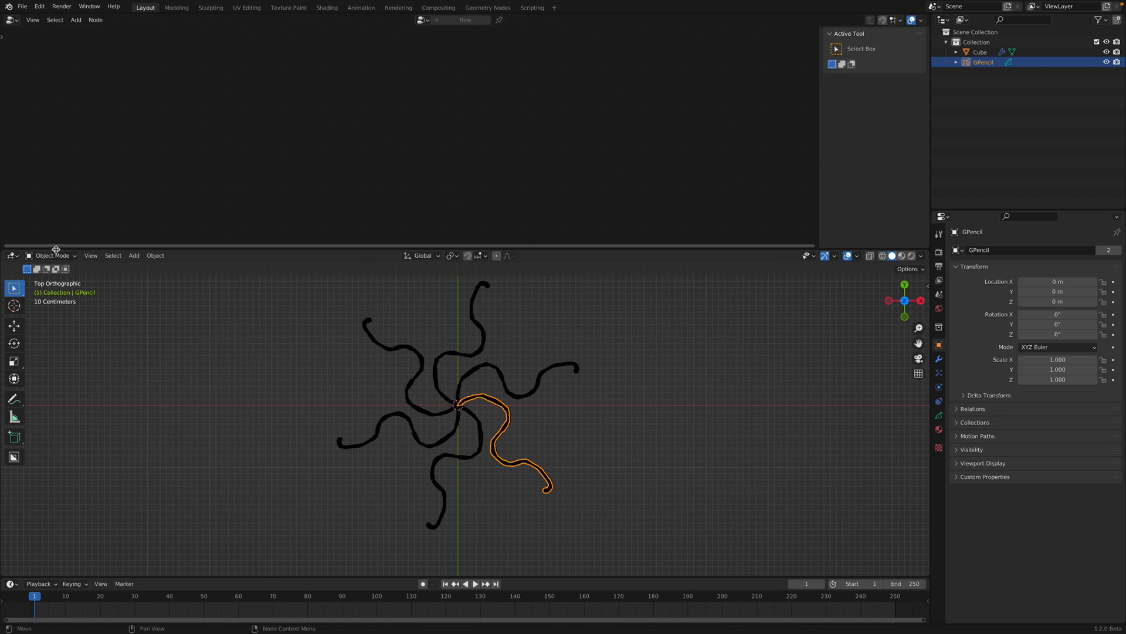
left_click(52, 255)
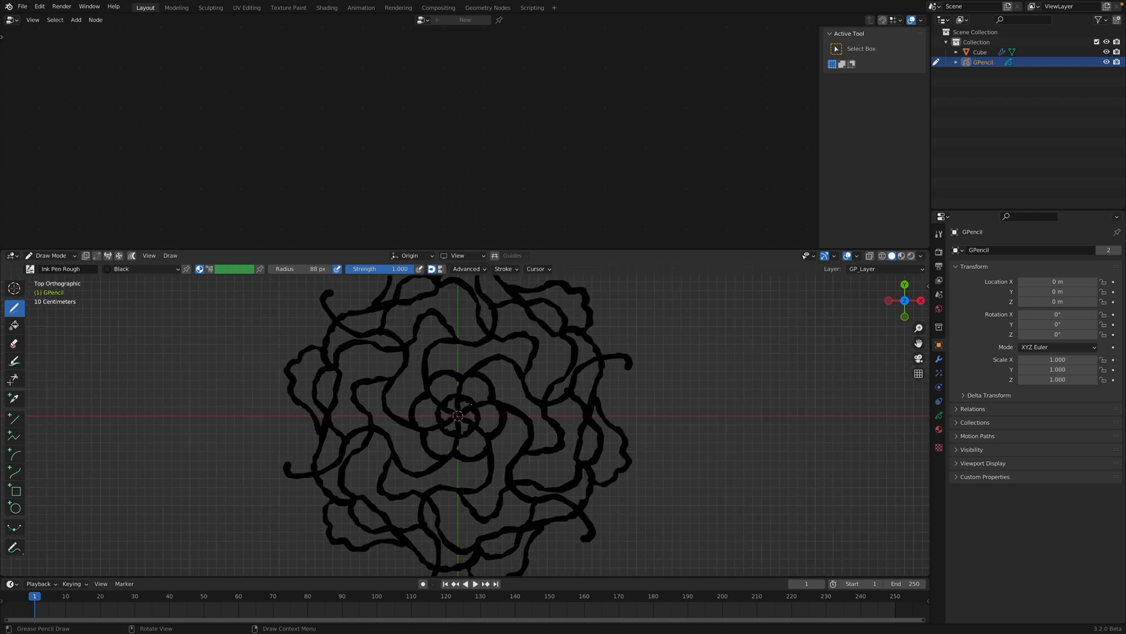
scroll("down", 3)
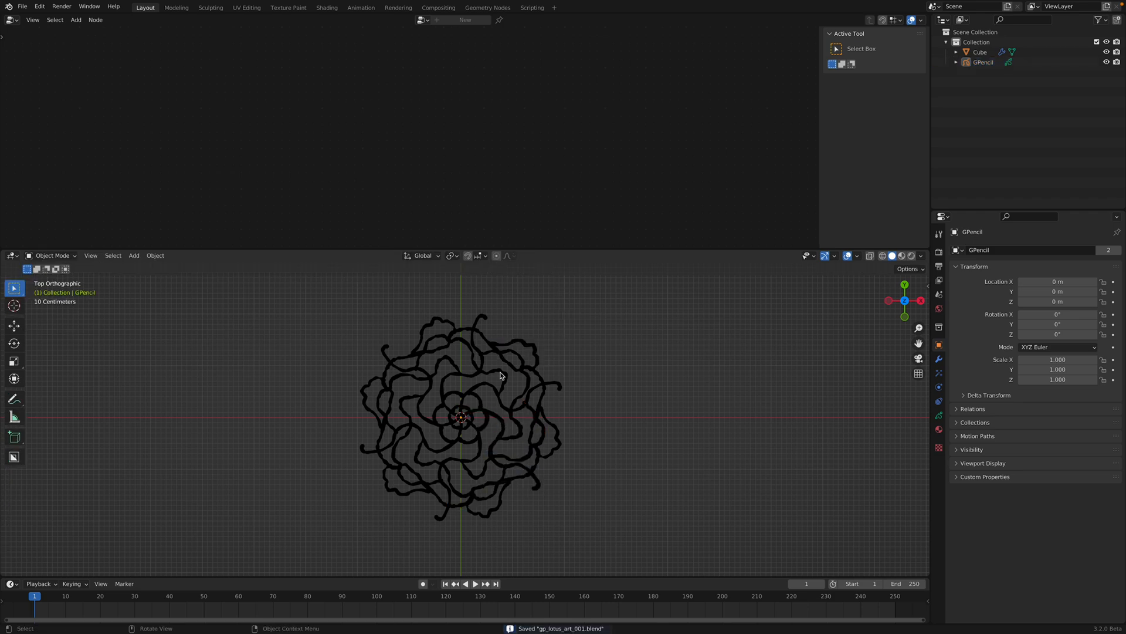
Check the Cube's Geometry Nodes modifier targets GPencil, save, and duplicate the array object.
left_click(979, 52)
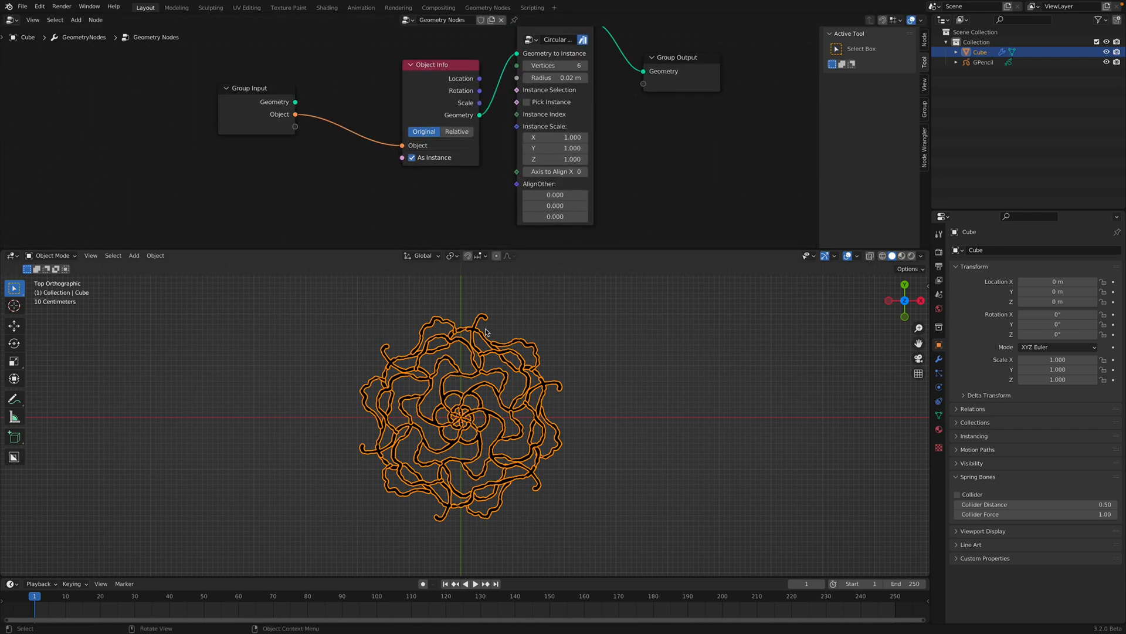
left_click(984, 62)
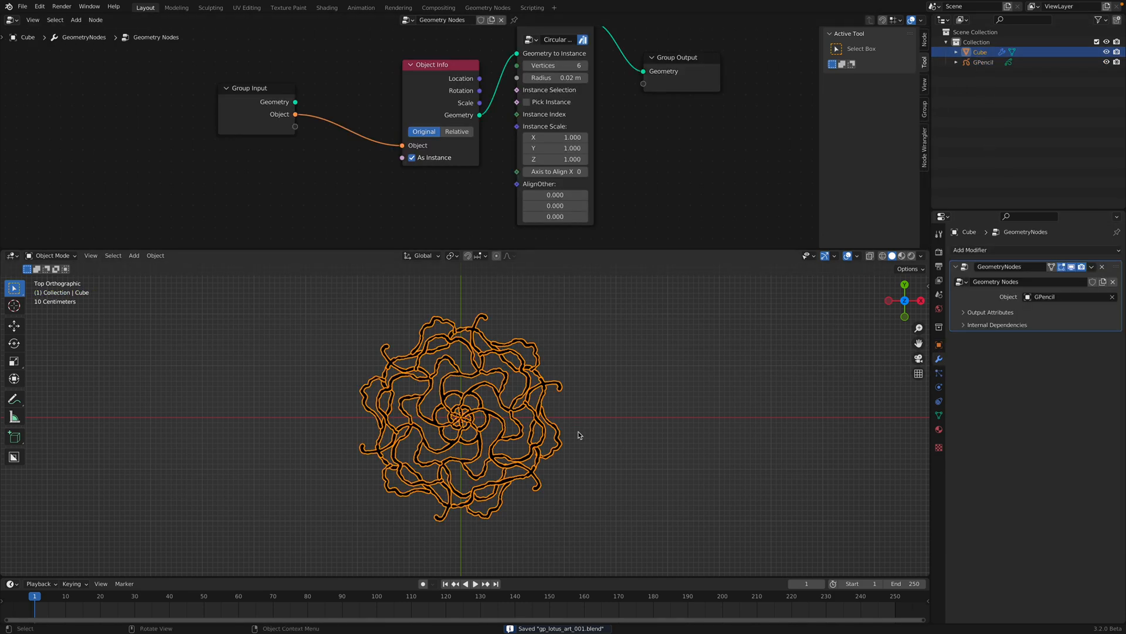
left_click(983, 62)
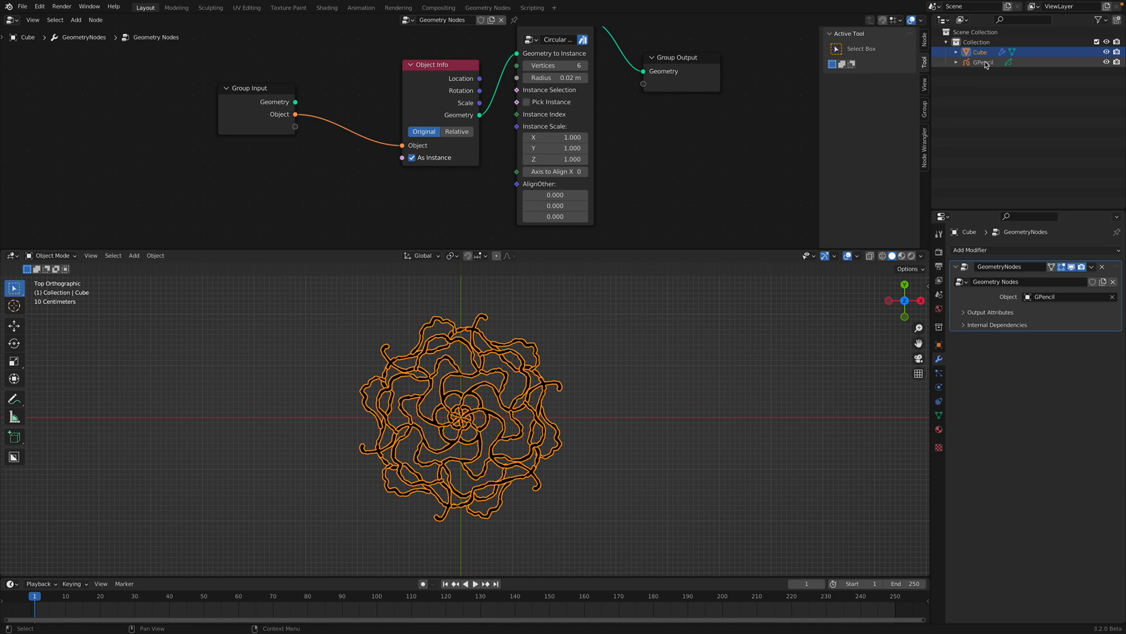
mouse_move(991, 64)
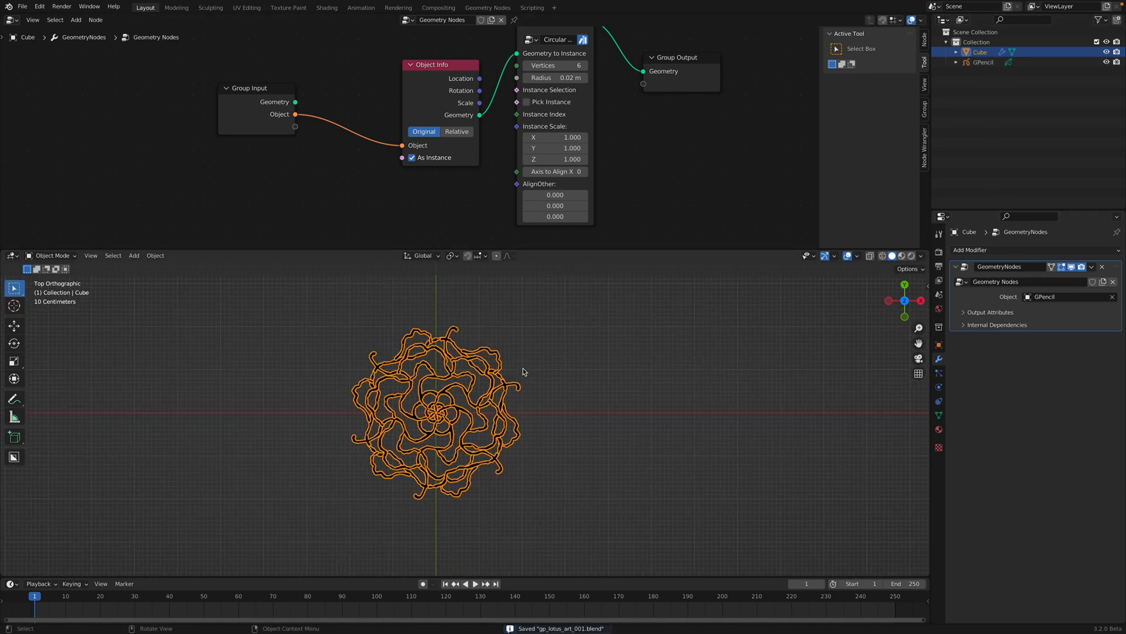
key("g")
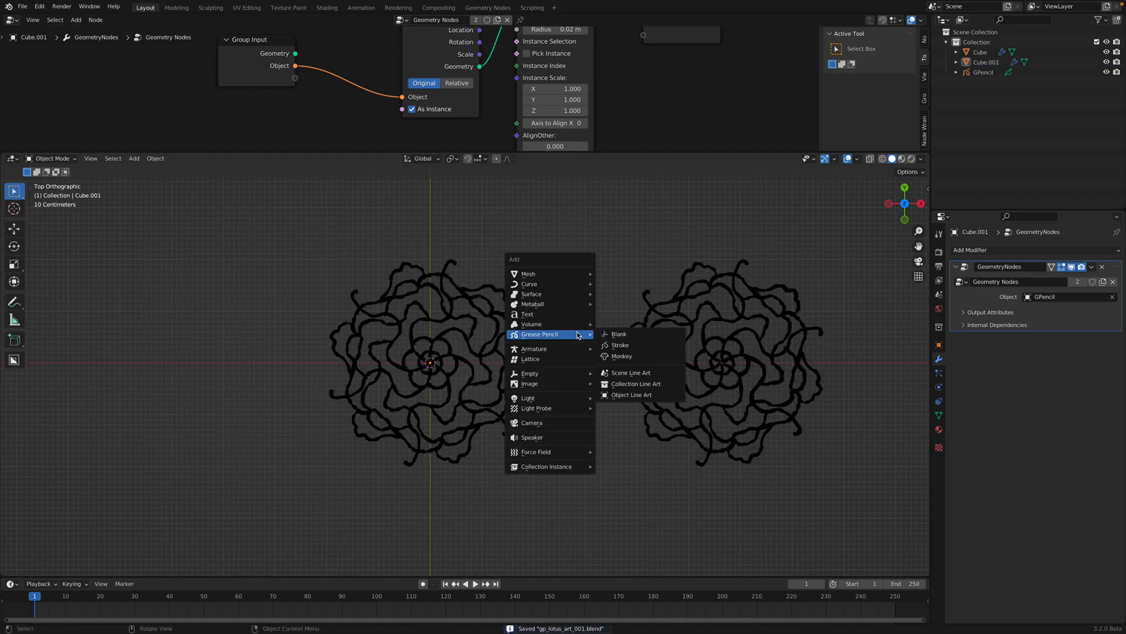
mouse_move(618, 334)
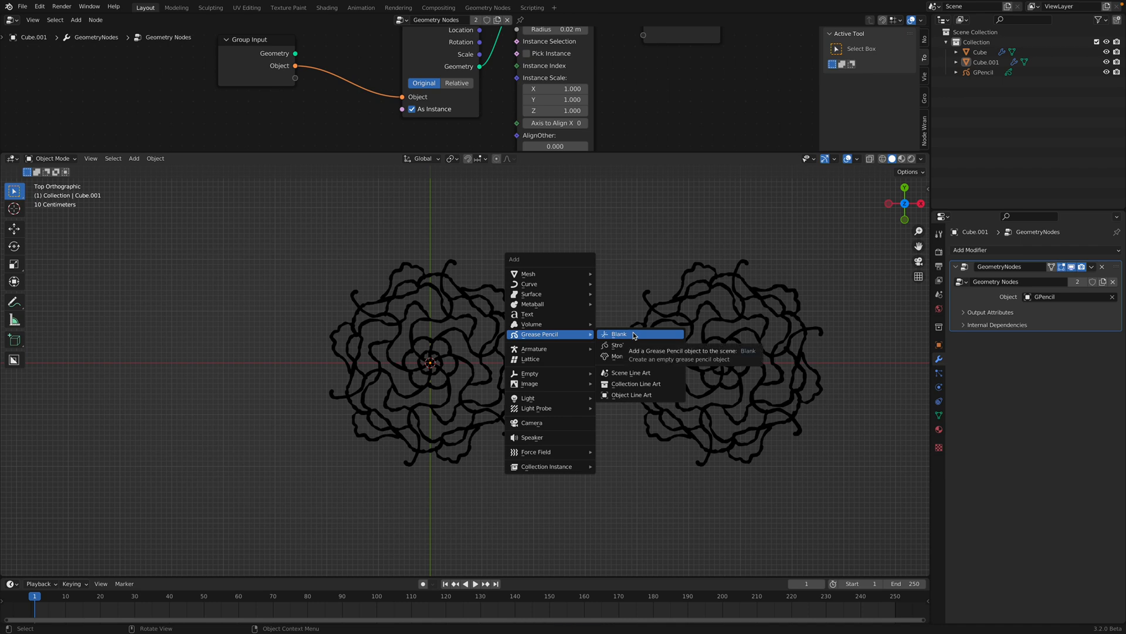
Add a blank GPencil.001 grease pencil object for the second design.
left_click(619, 333)
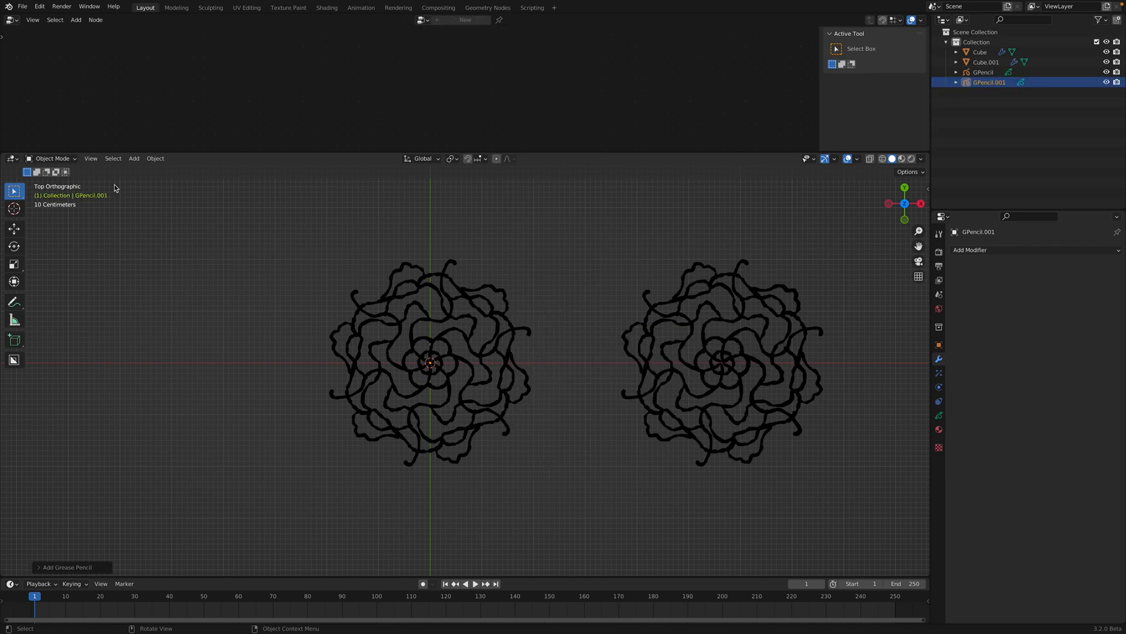
left_click(53, 159)
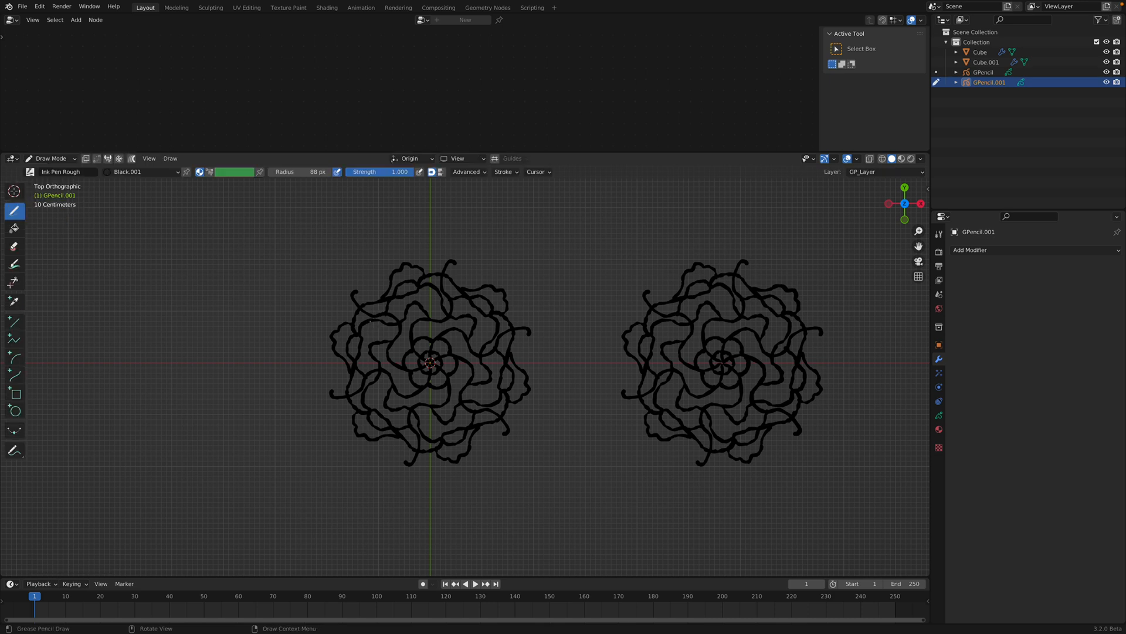
left_click(987, 62)
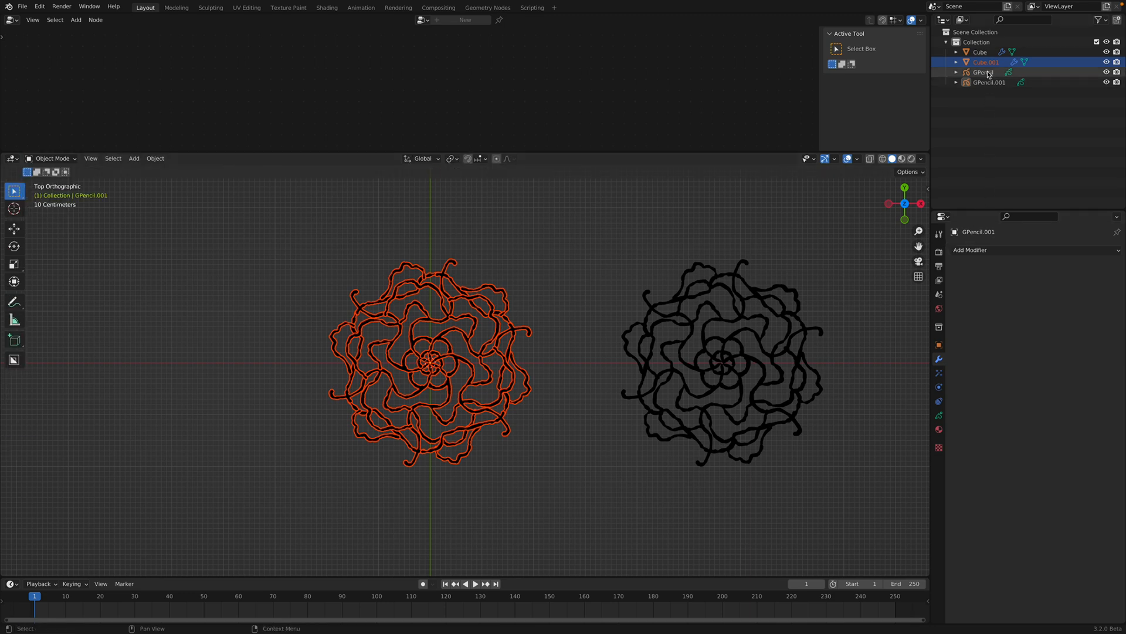
Point Cube.001's modifier at GPencil.001 and select it ready for drawing.
left_click(984, 62)
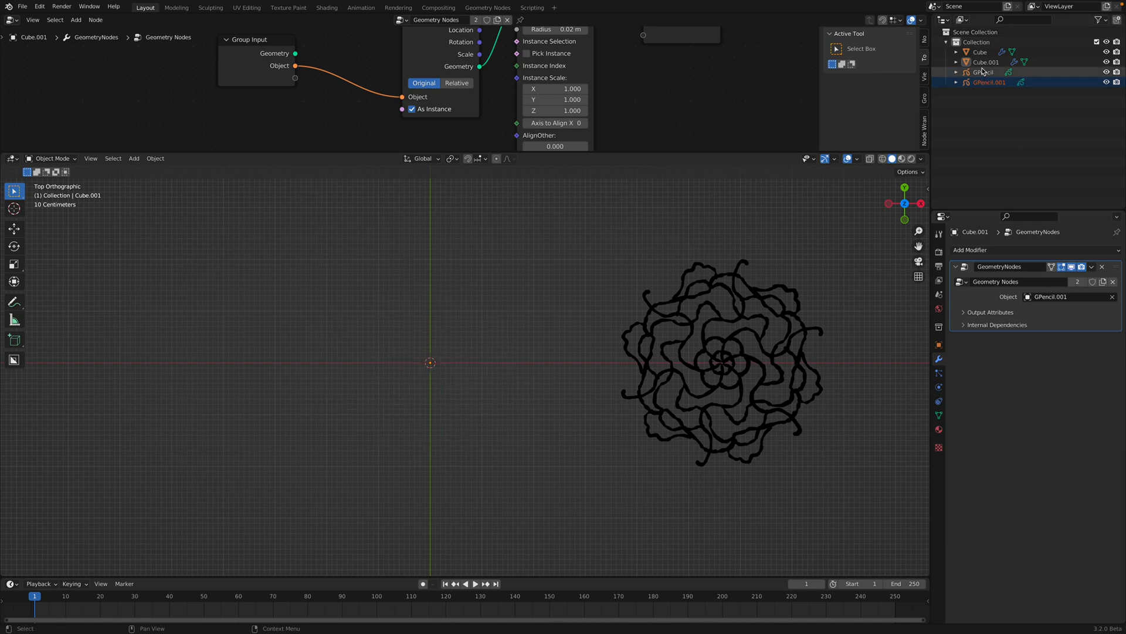
left_click(985, 63)
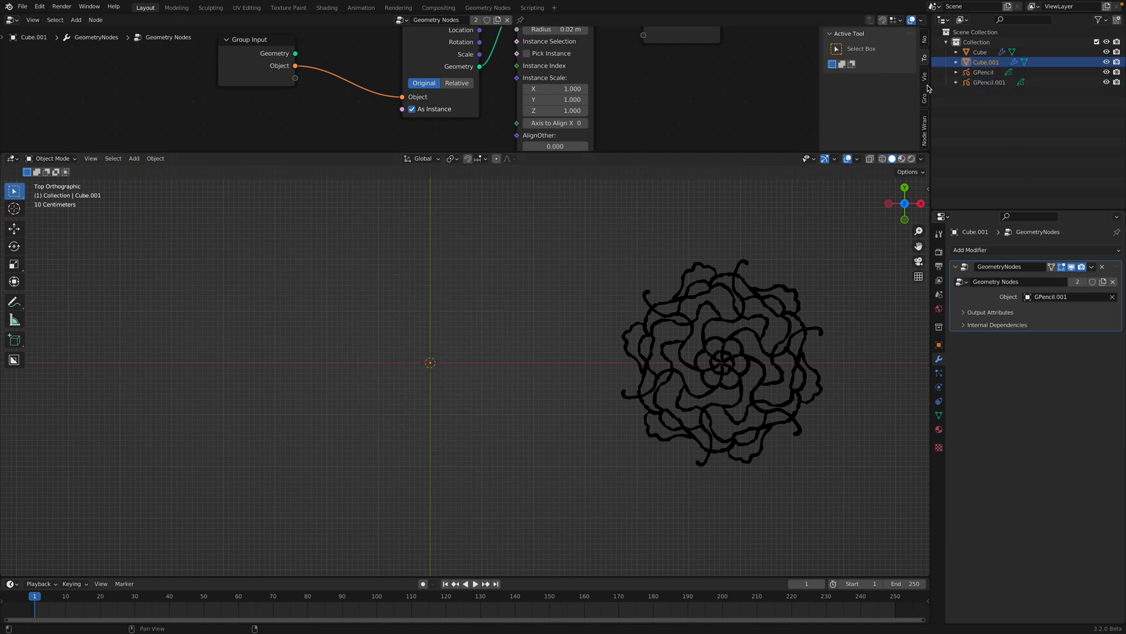
left_click(51, 159)
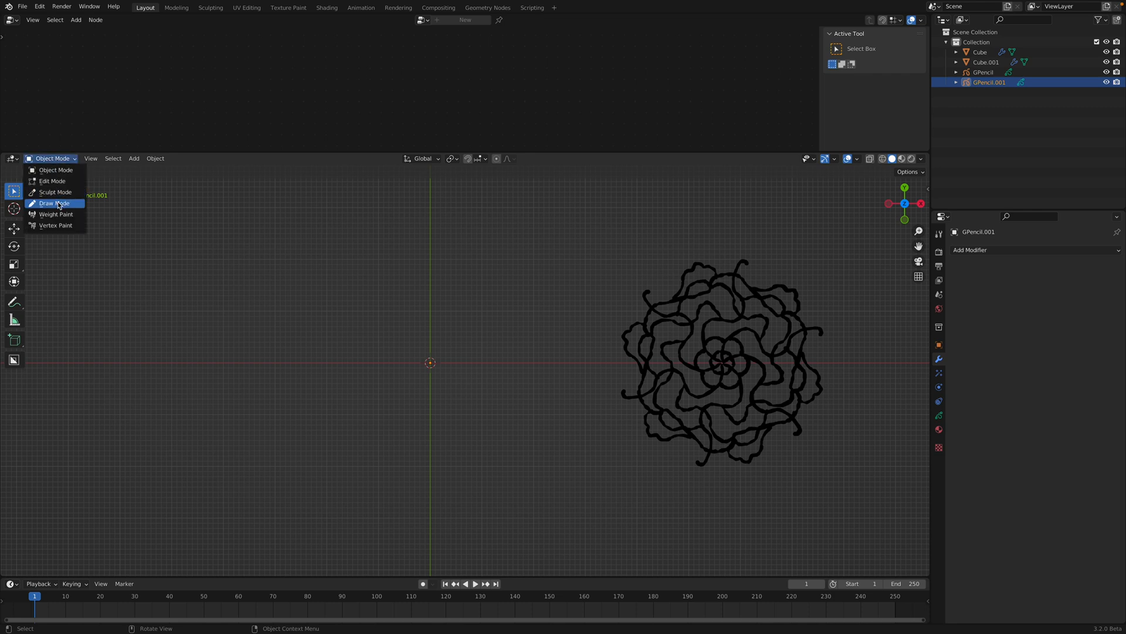
Draw a looping petal stroke on GPencil.001 and select Cube.001 that arrays it into a flower.
left_click(52, 203)
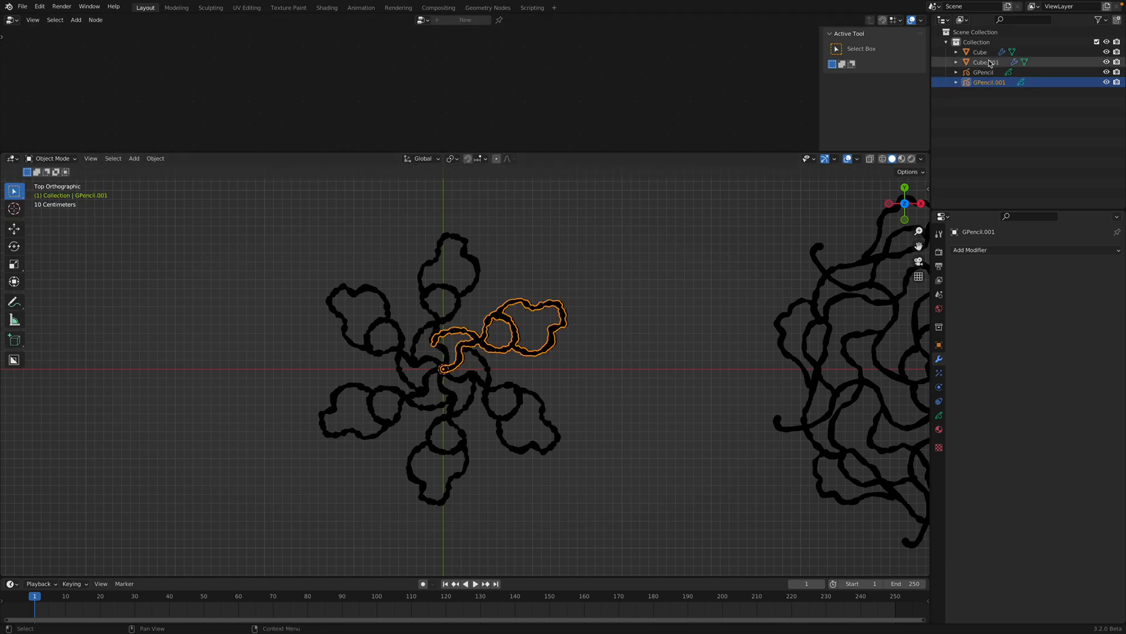
left_click(986, 62)
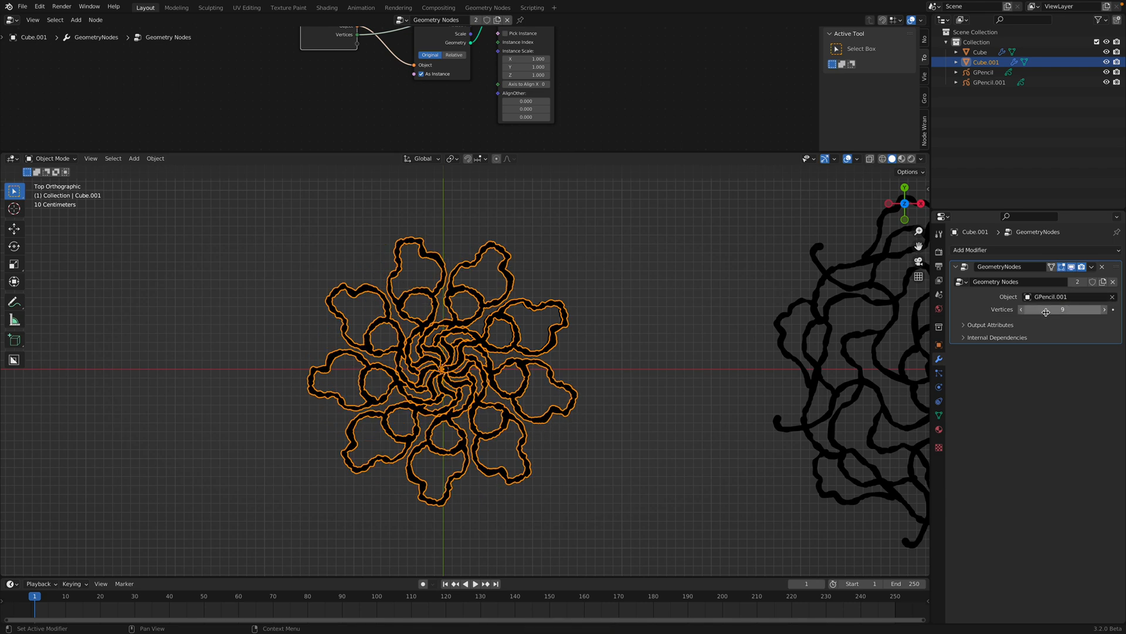
Set the circular array Vertices to 9 and return to the petal grease pencil.
left_click(559, 279)
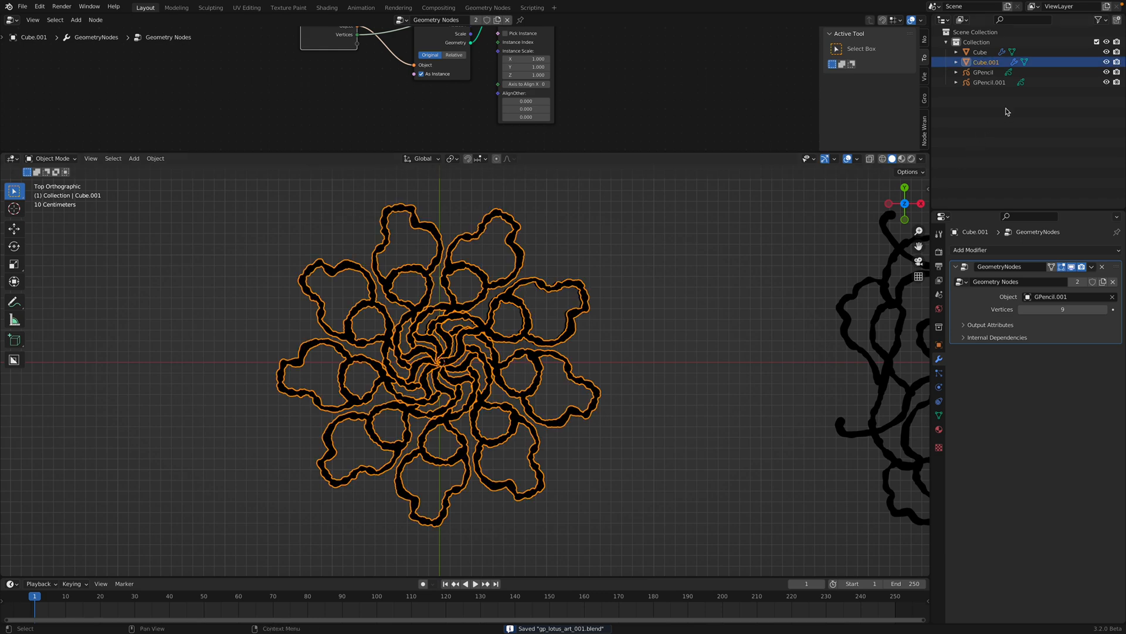
left_click(988, 82)
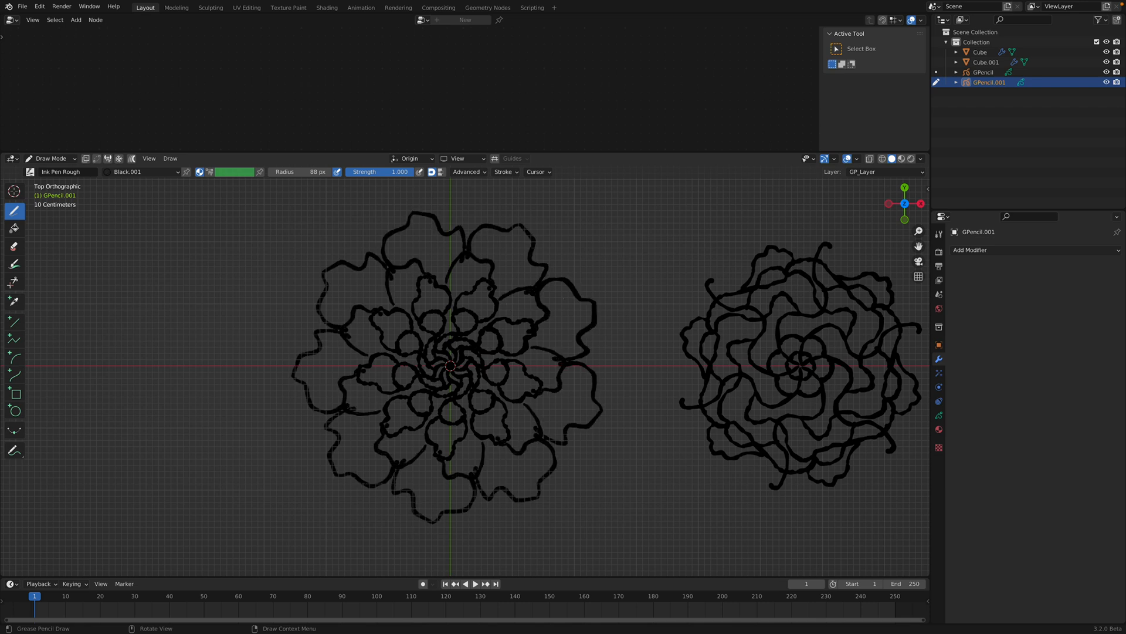
Delete the old petal strokes and redraw a rounder nine-fold lotus, then leave Draw Mode.
scroll("down", 3)
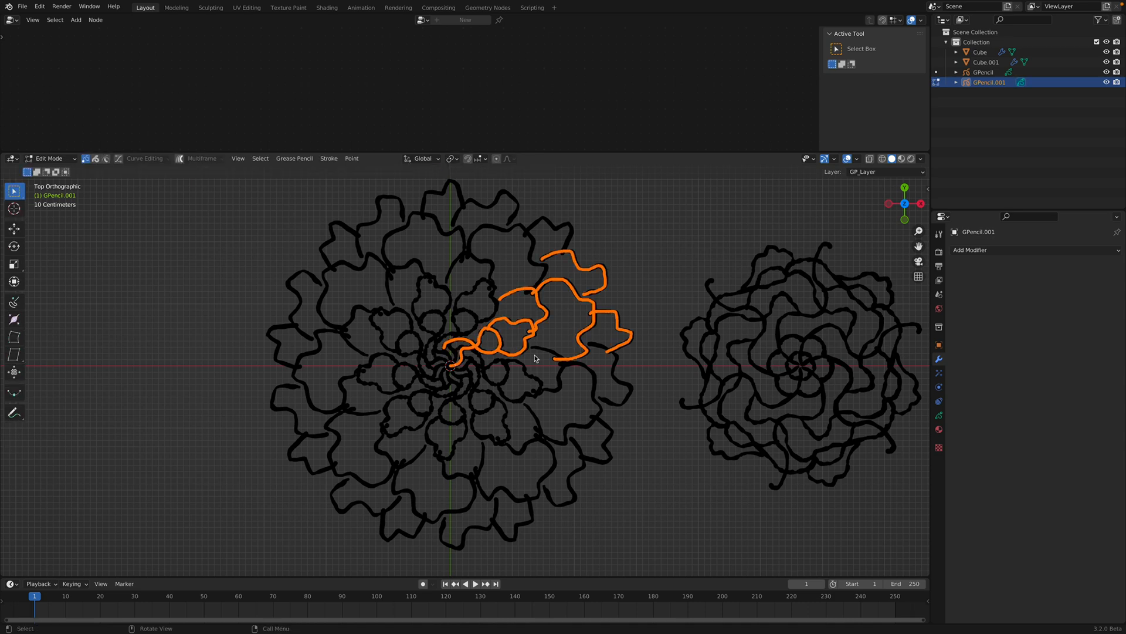
key("x")
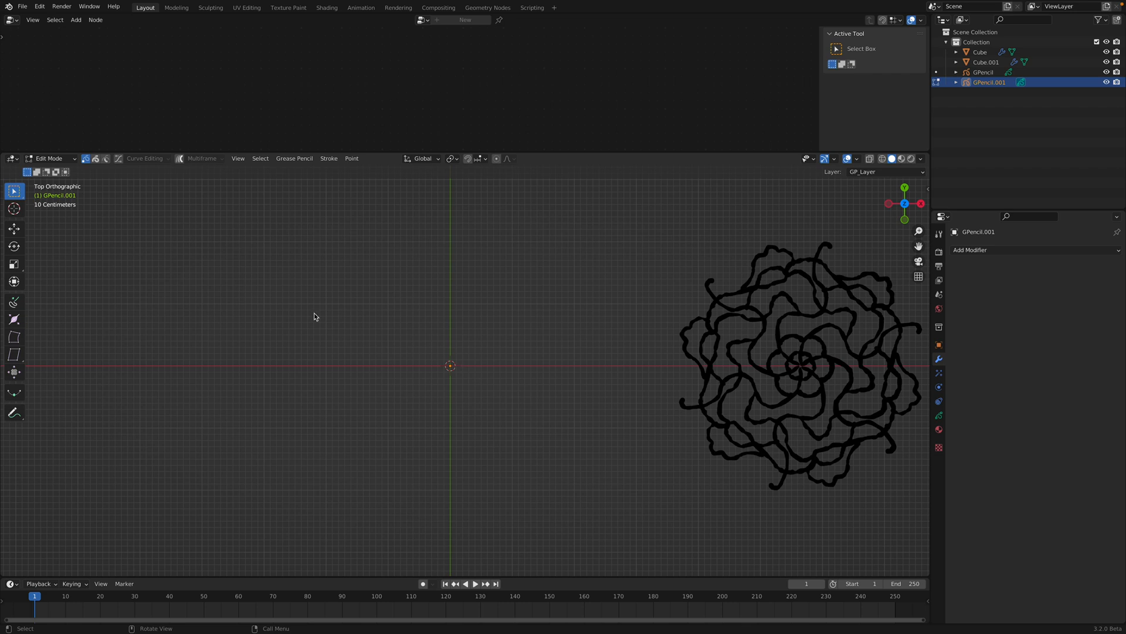
left_click(50, 159)
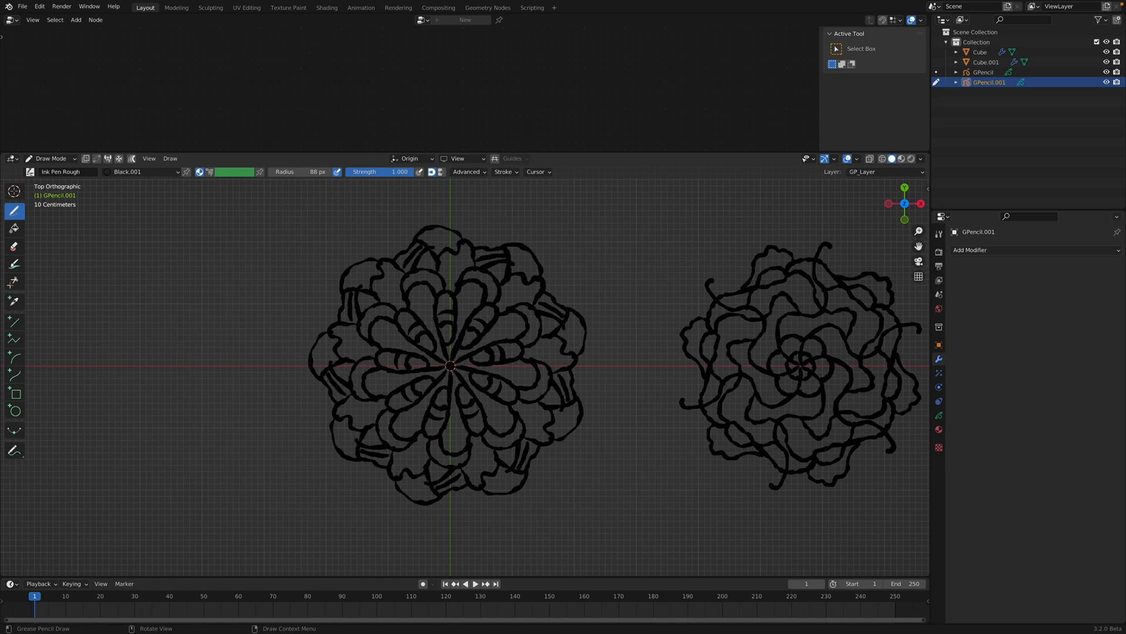
key("Tab")
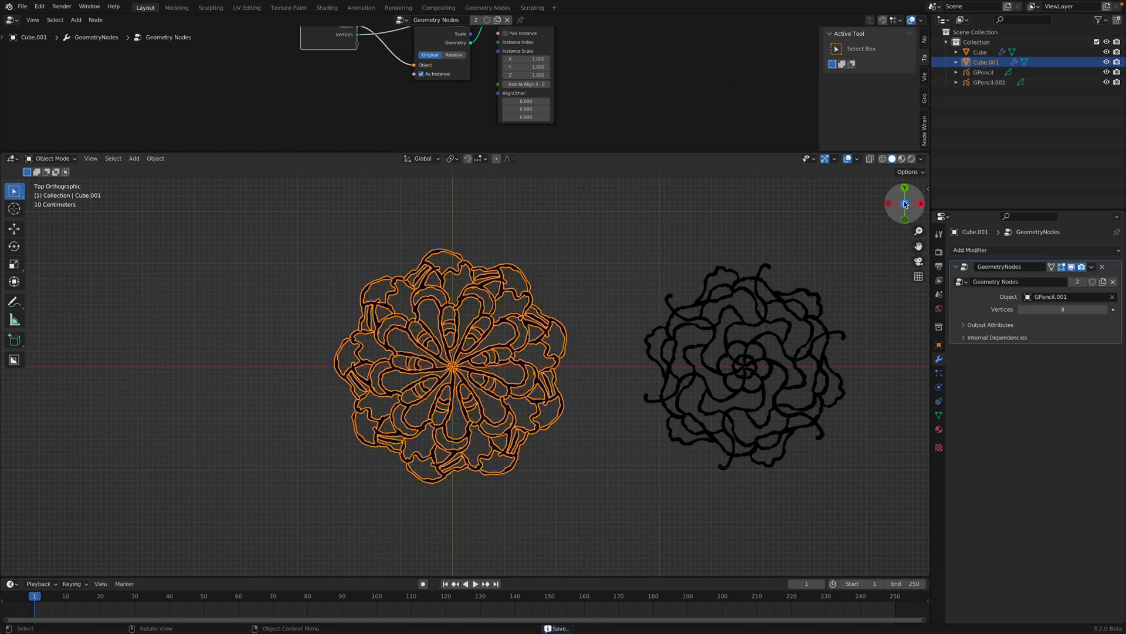
Move the nine-fold lotus array about -5.3 m along X beside the swirl design.
key("ctrl+s")
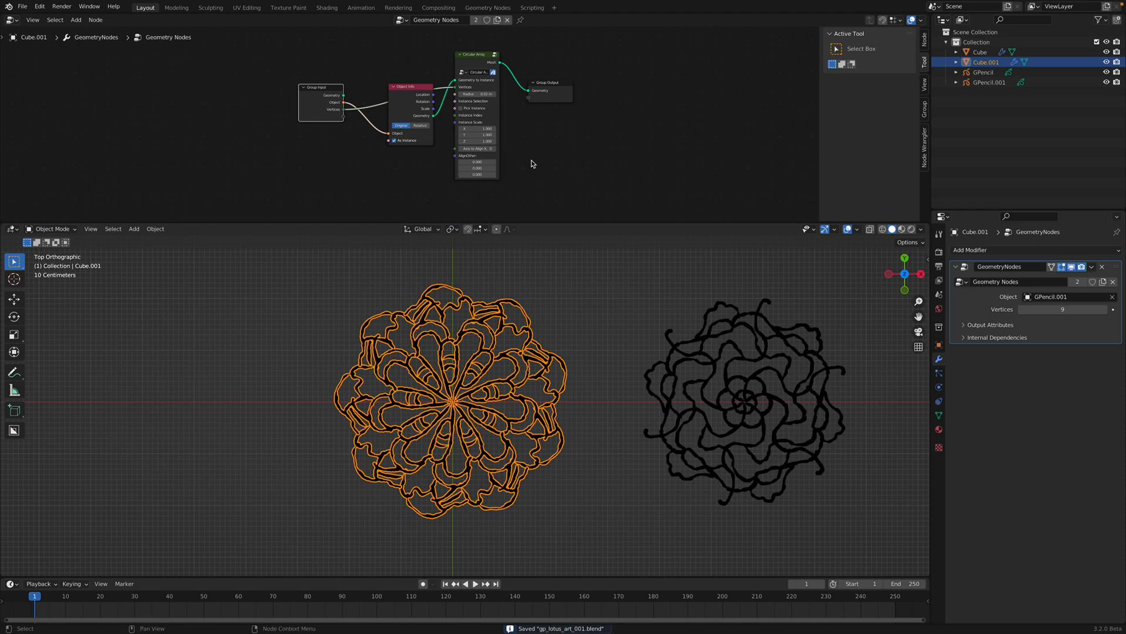
mouse_move(571, 355)
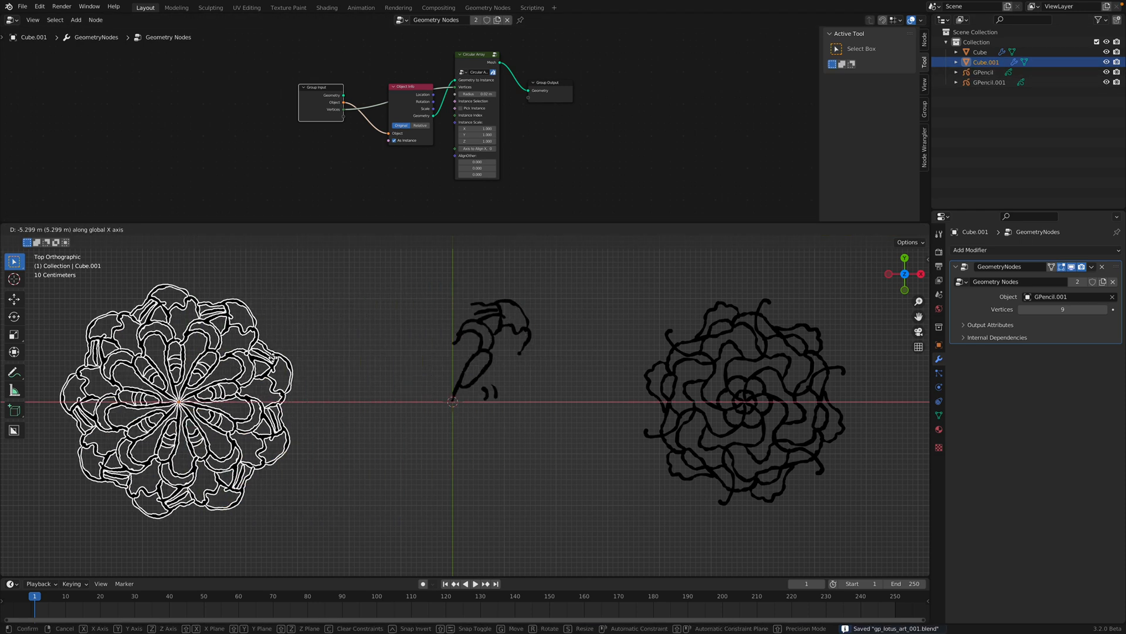
left_click(988, 82)
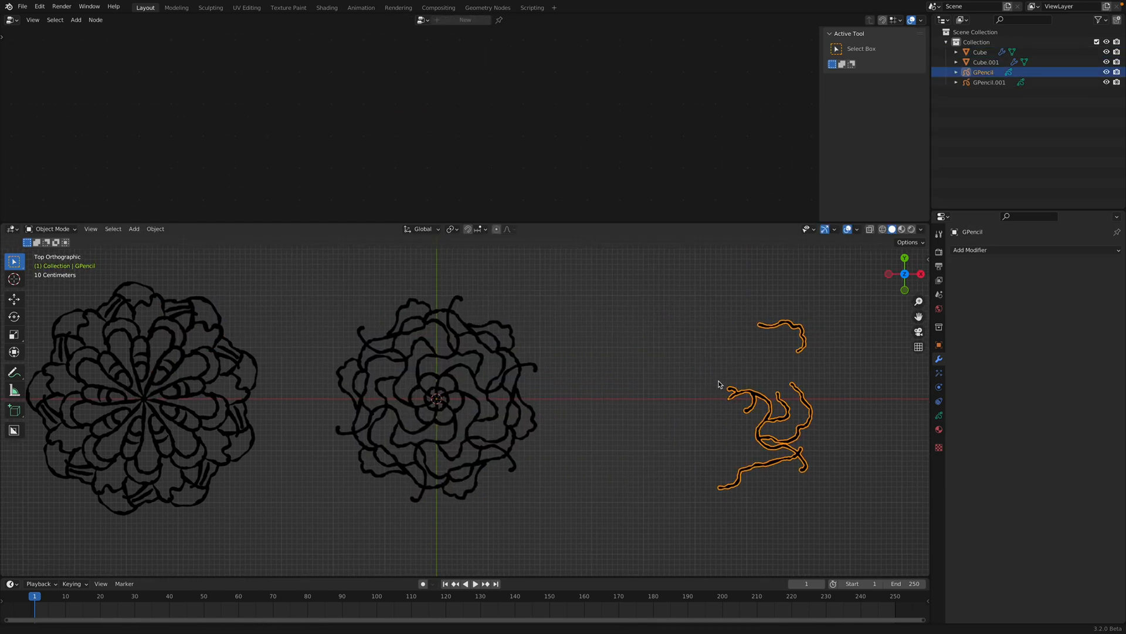
Convert the original doodle strokes to a Bezier curve named GP_Layer and select it.
key("ctrl+s")
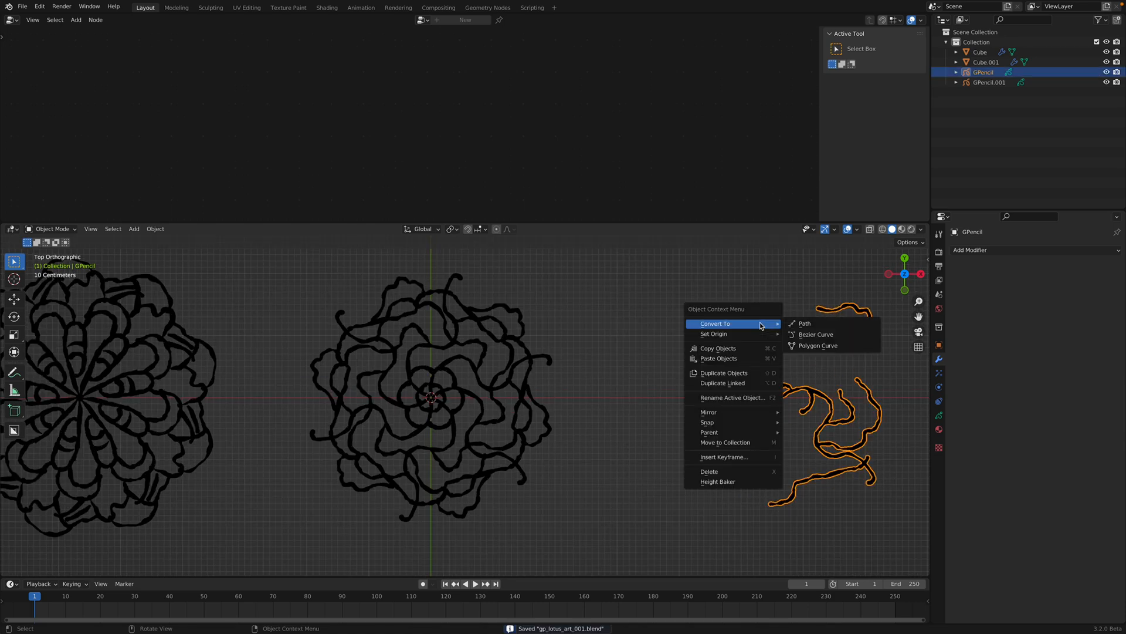
left_click(805, 324)
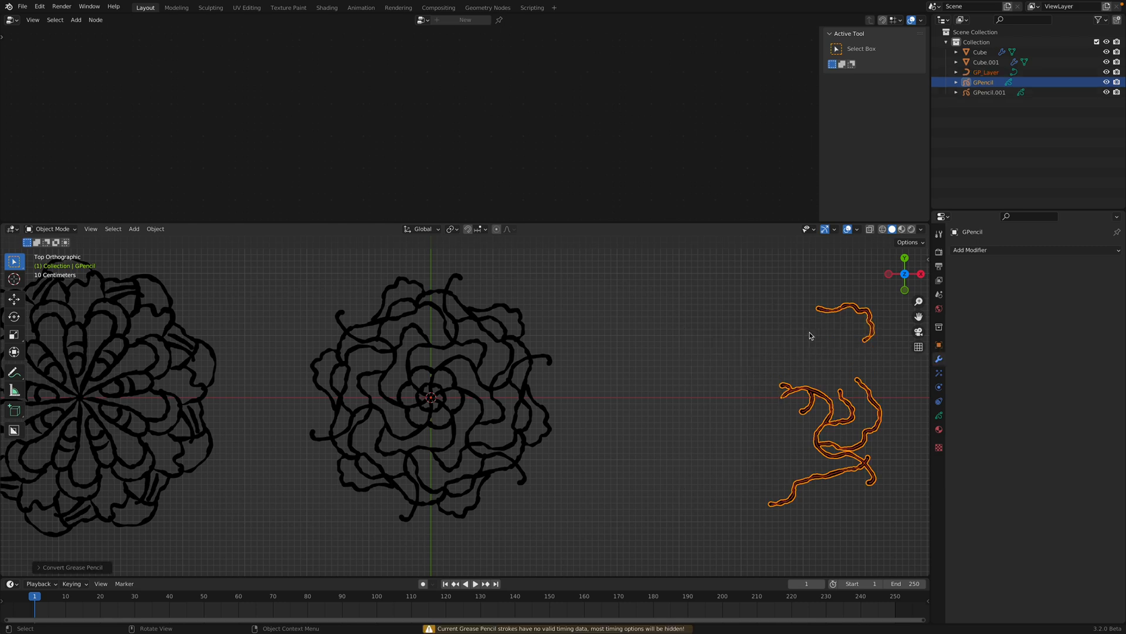
left_click(991, 92)
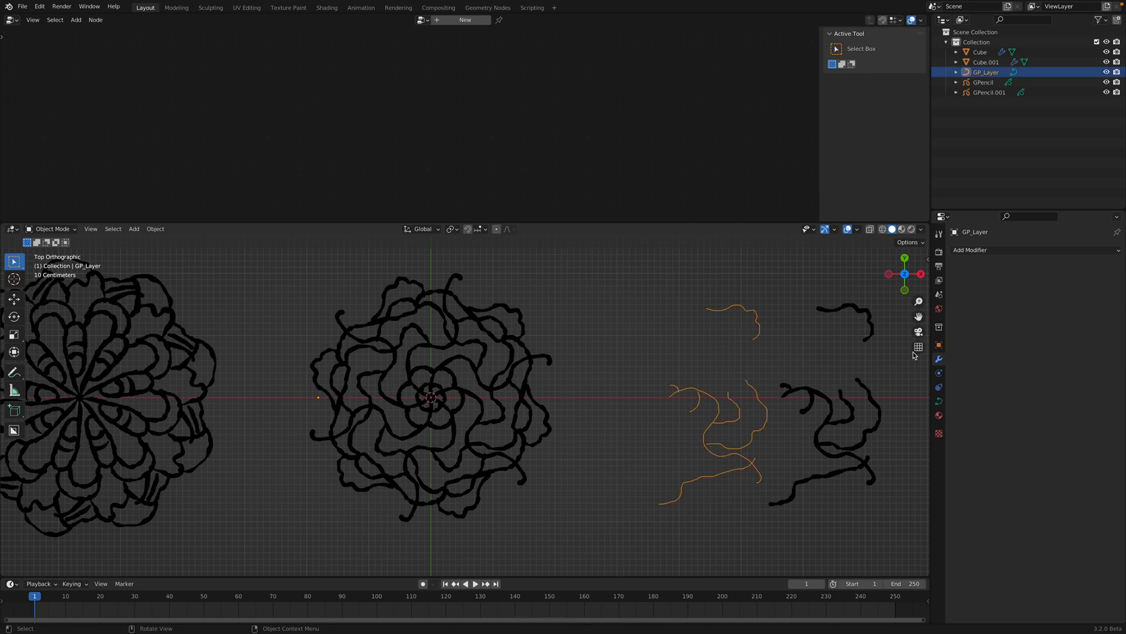
mouse_move(783, 369)
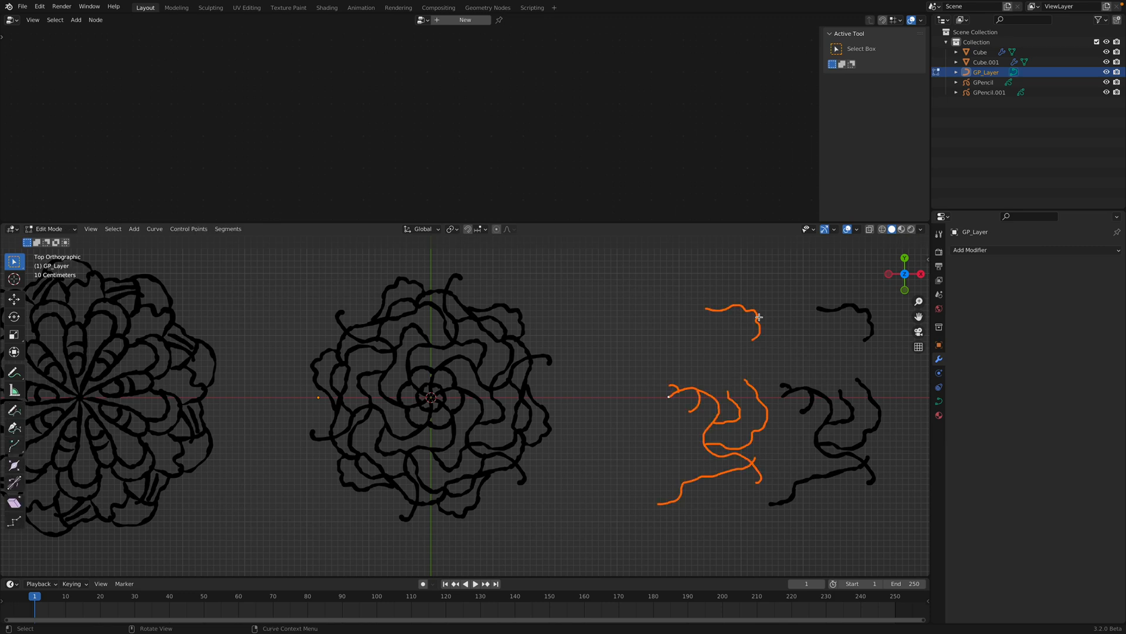
mouse_move(188, 229)
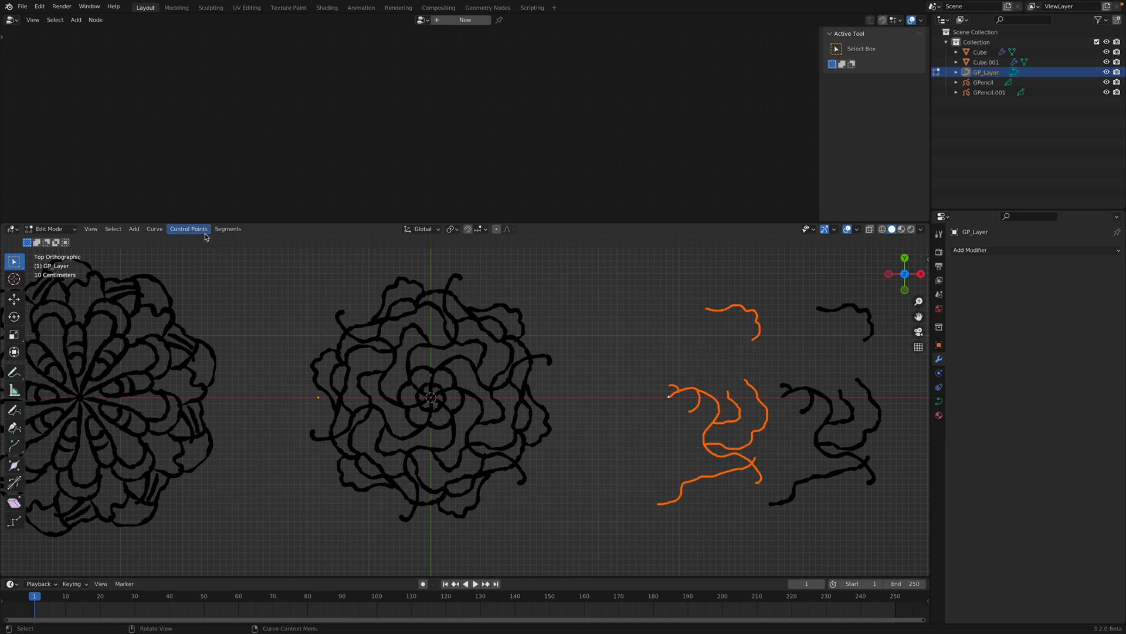
mouse_move(795, 363)
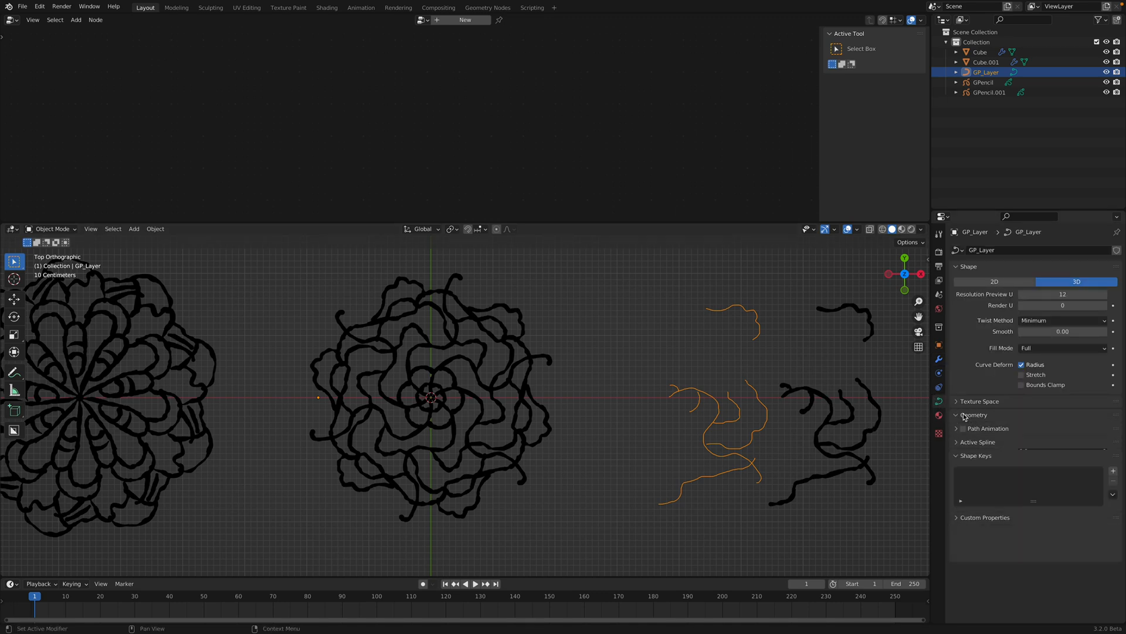
Decimate the beveled GP_Layer curve's points with ratio 0.123 and save as gp_lotus_art_001.blend.
left_click(974, 414)
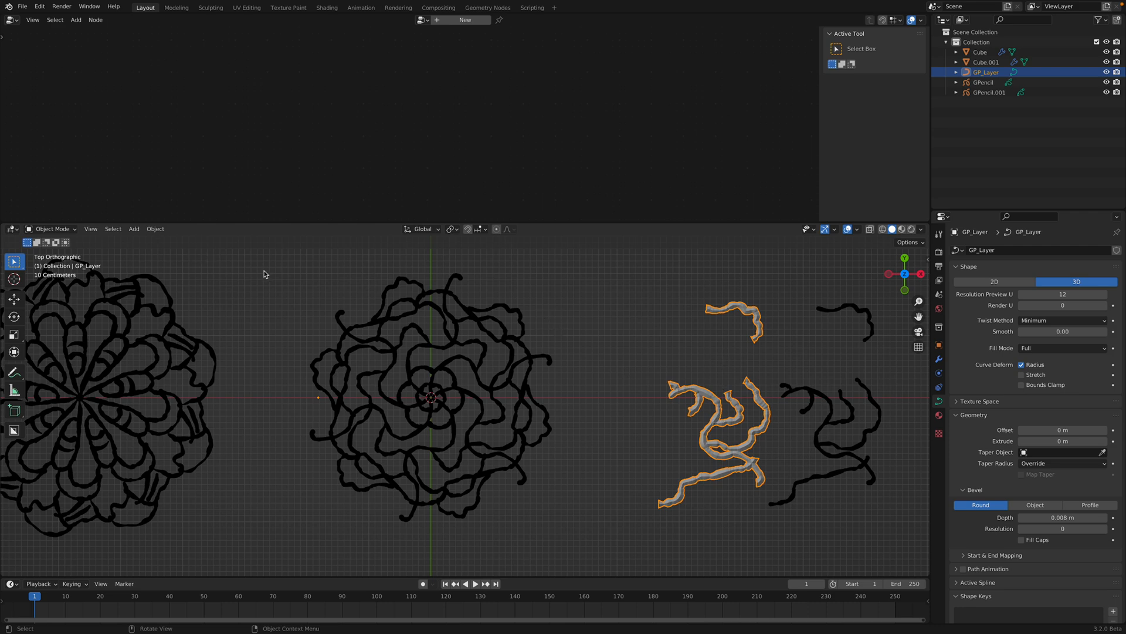
left_click(154, 228)
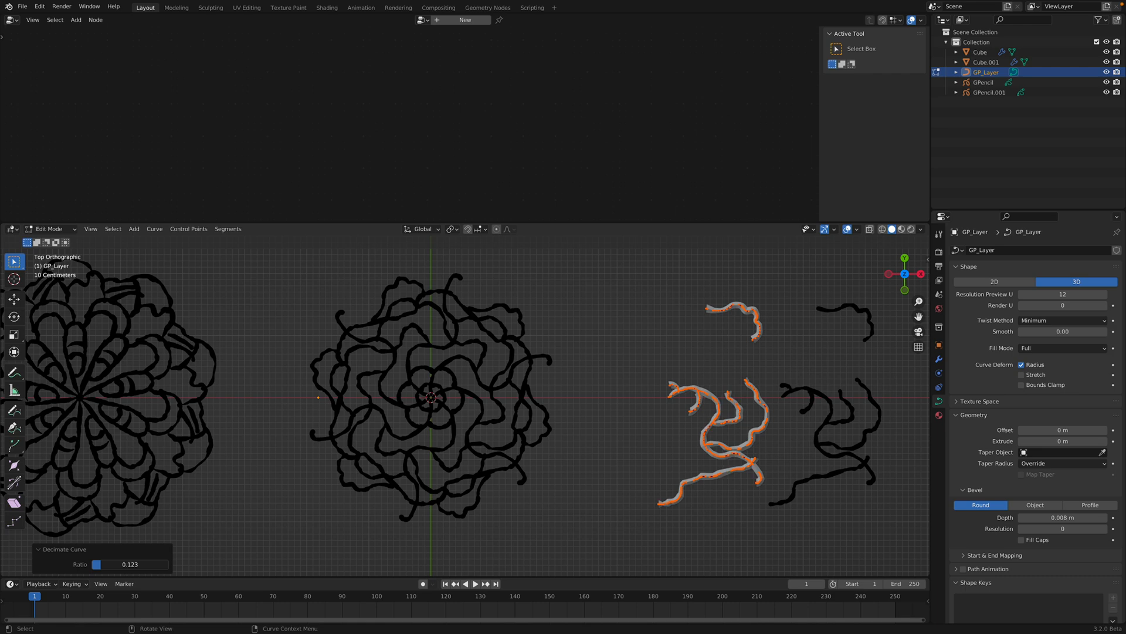
key("Tab")
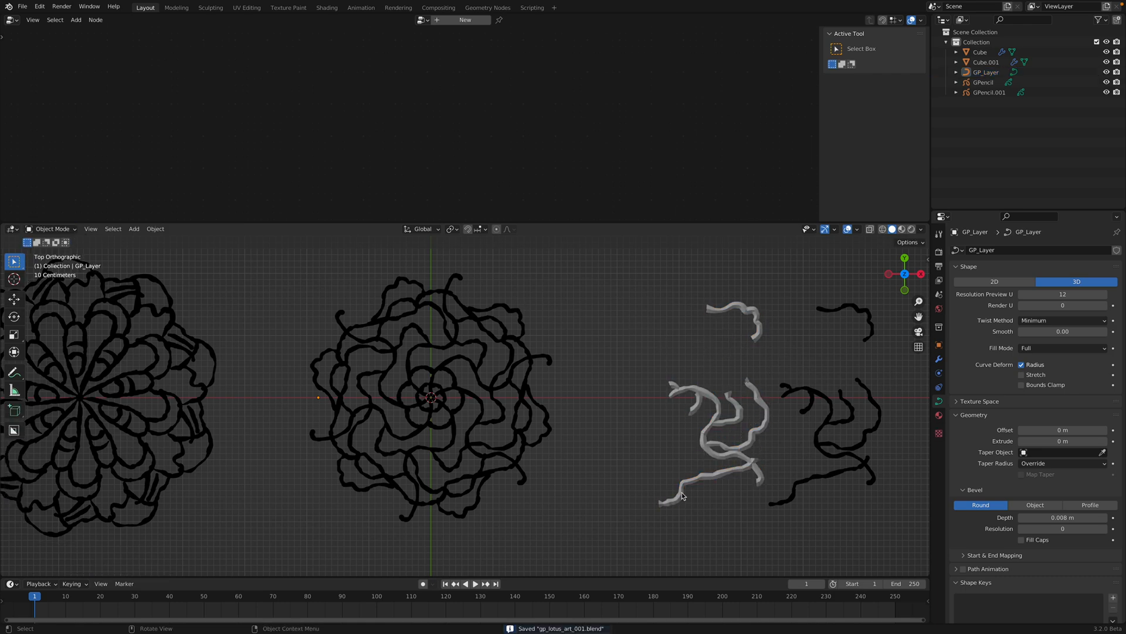
left_click(747, 331)
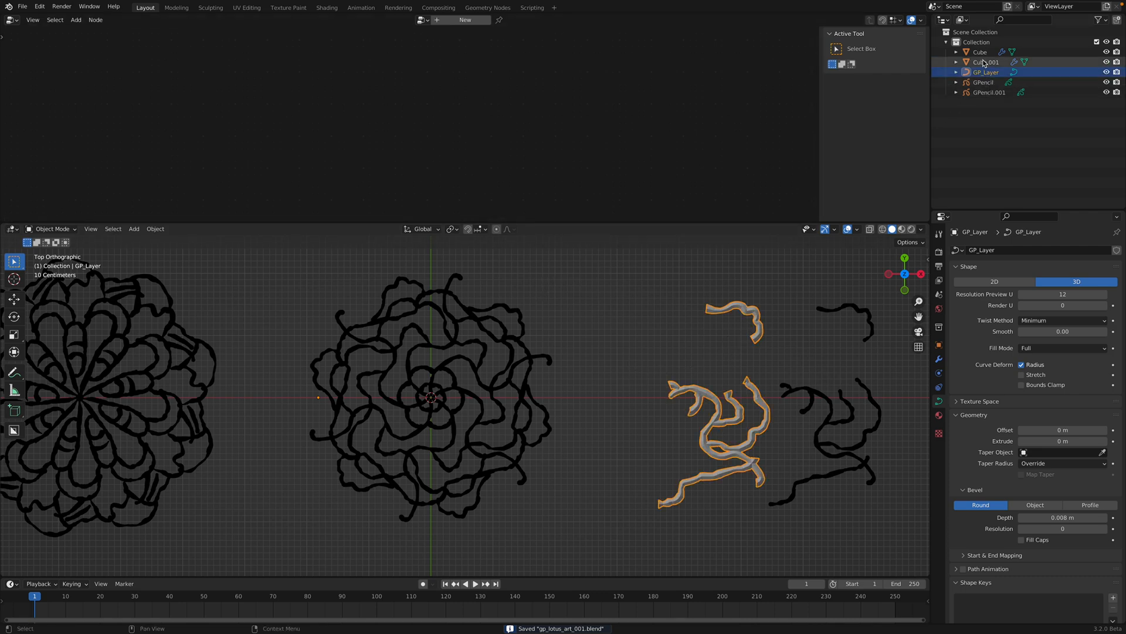
Feed the GP_Layer curve into the flower's Circular Array as the geometry to instance.
left_click(979, 51)
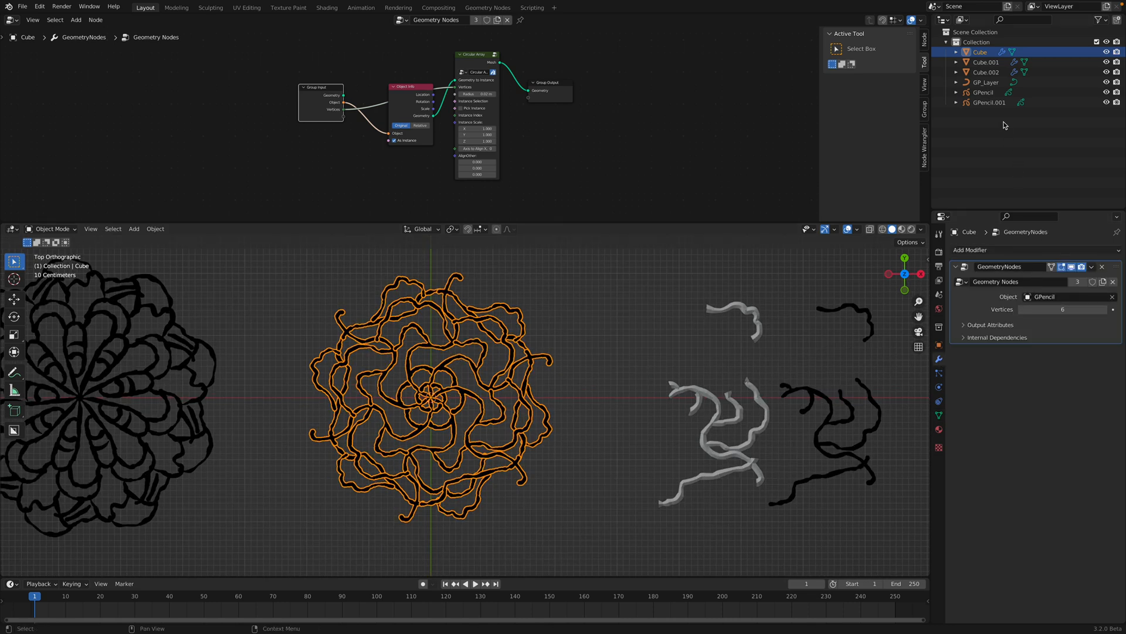
left_click(986, 82)
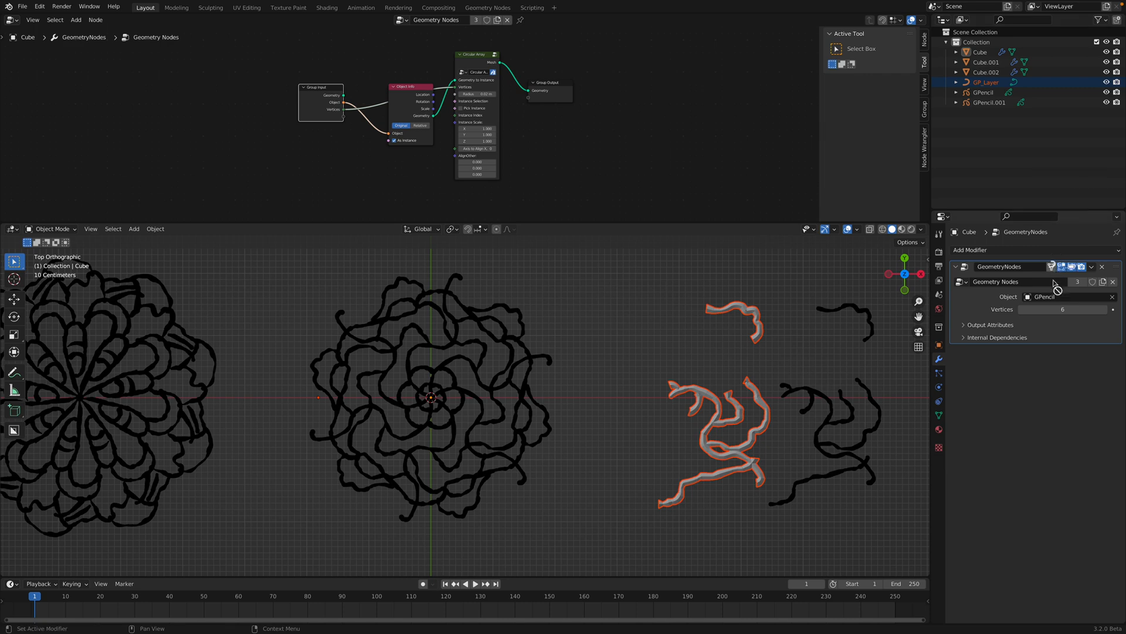
left_click(1065, 297)
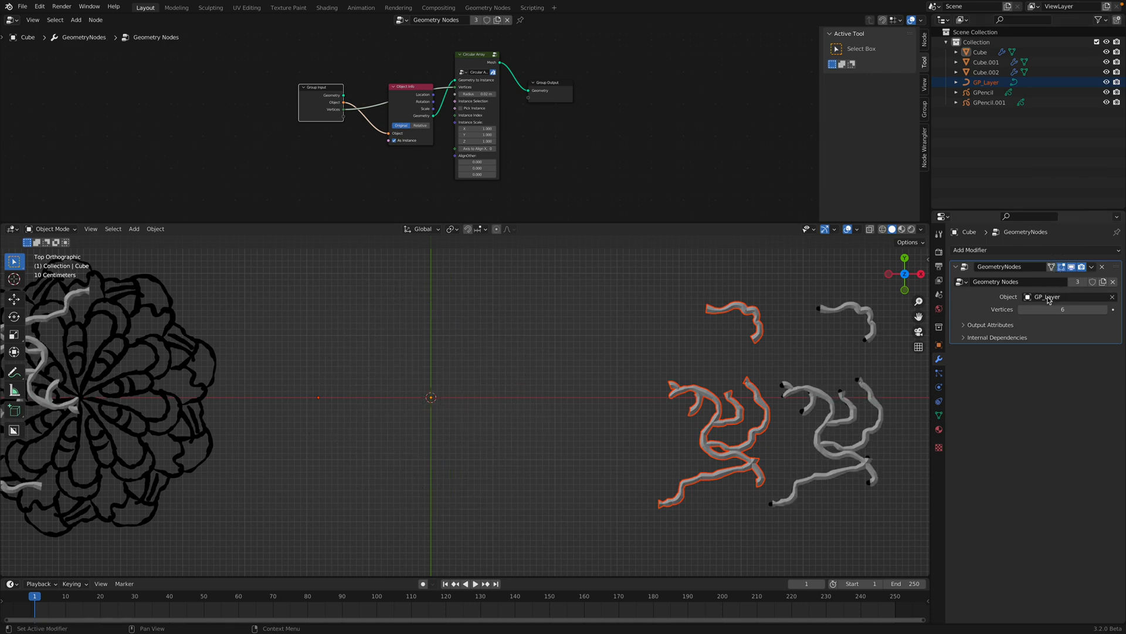
left_click(1049, 296)
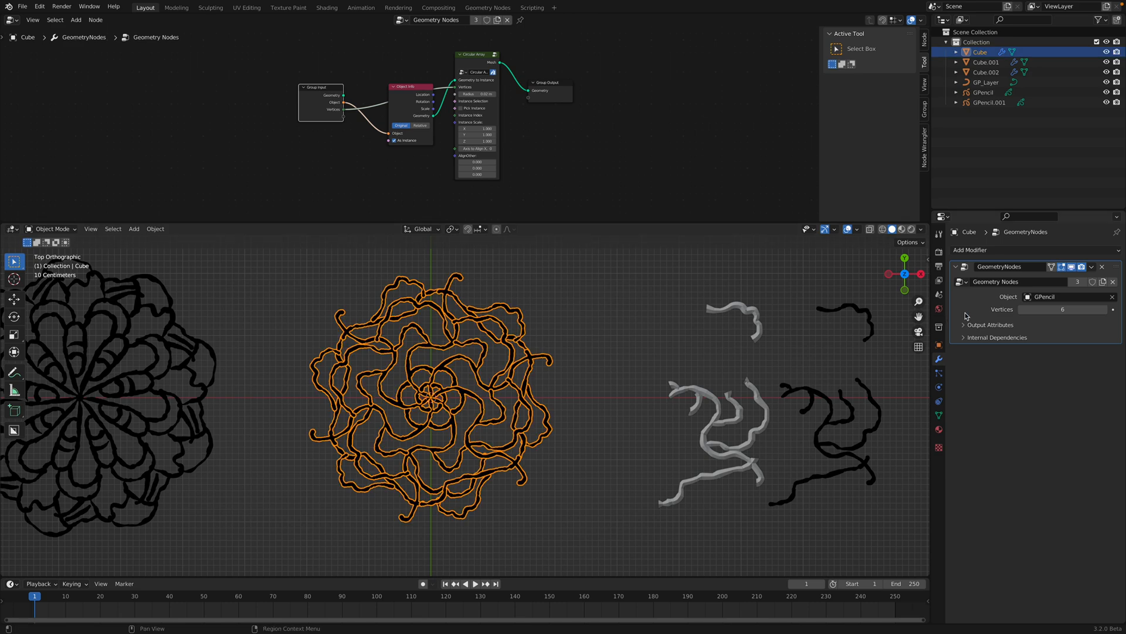
mouse_move(659, 118)
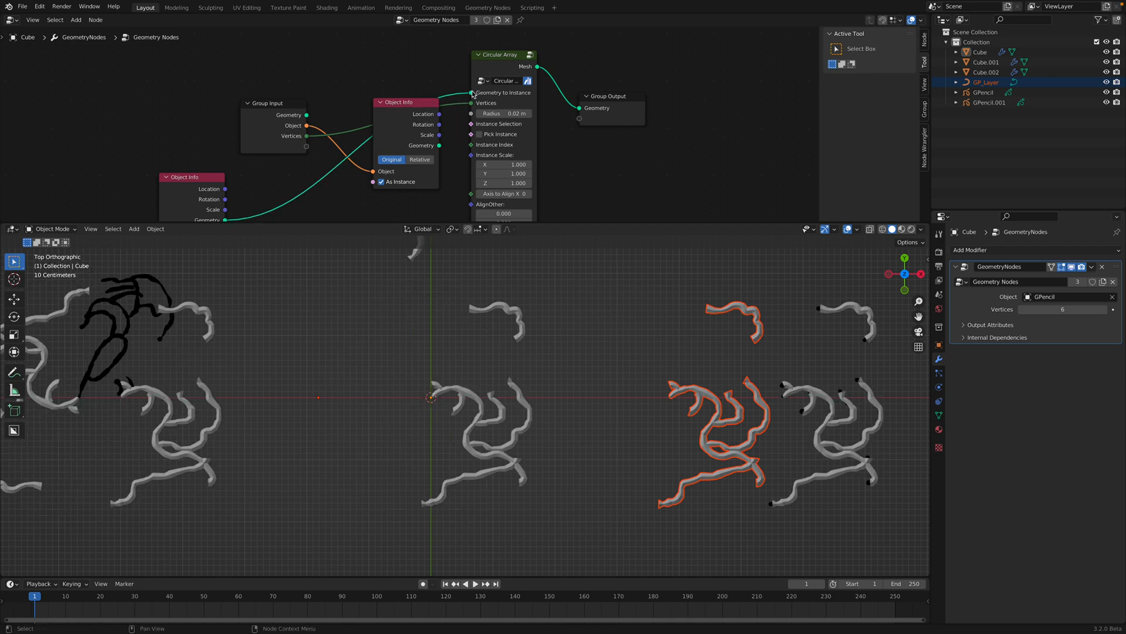
scroll("down", 3)
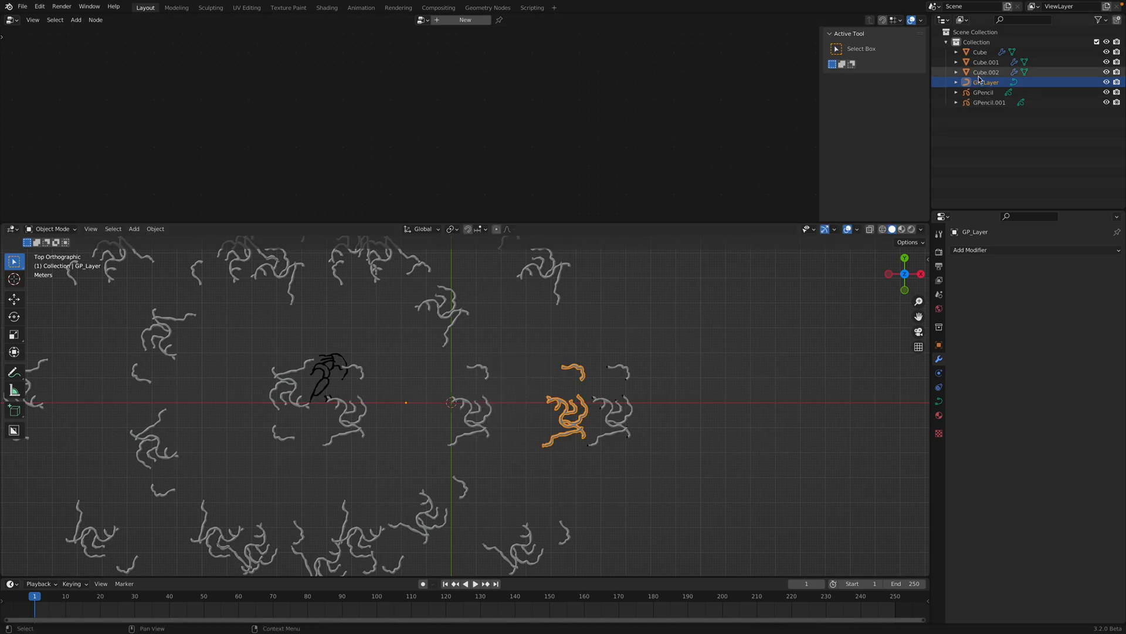
Reposition the GP_Layer curve near the origin and tweak its points, tightening the tube rosette.
left_click(987, 62)
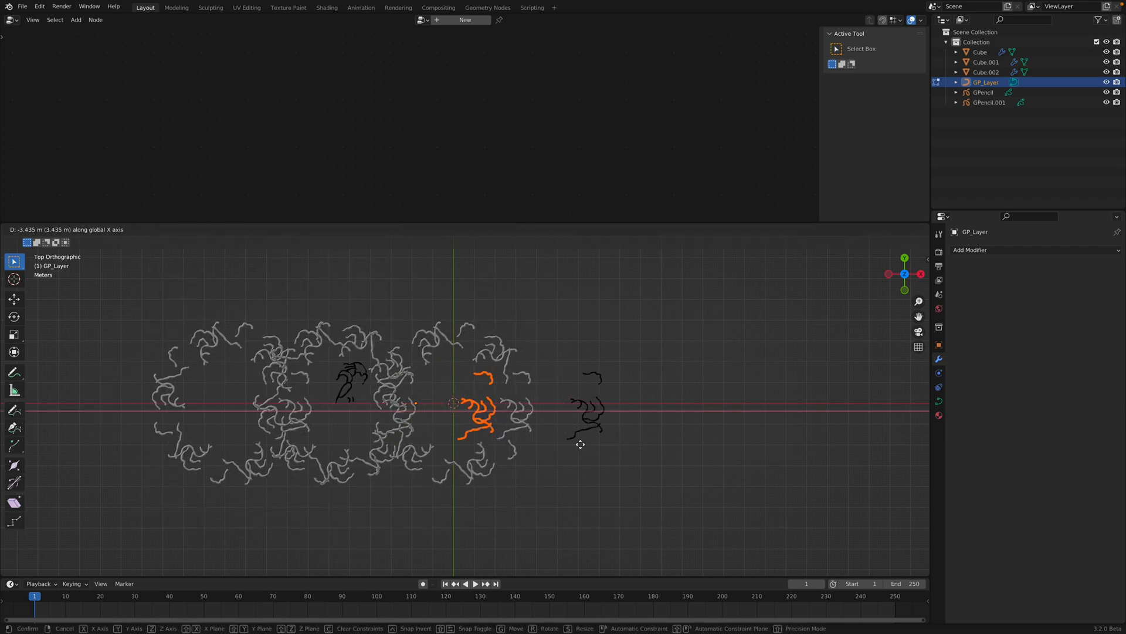
mouse_move(538, 445)
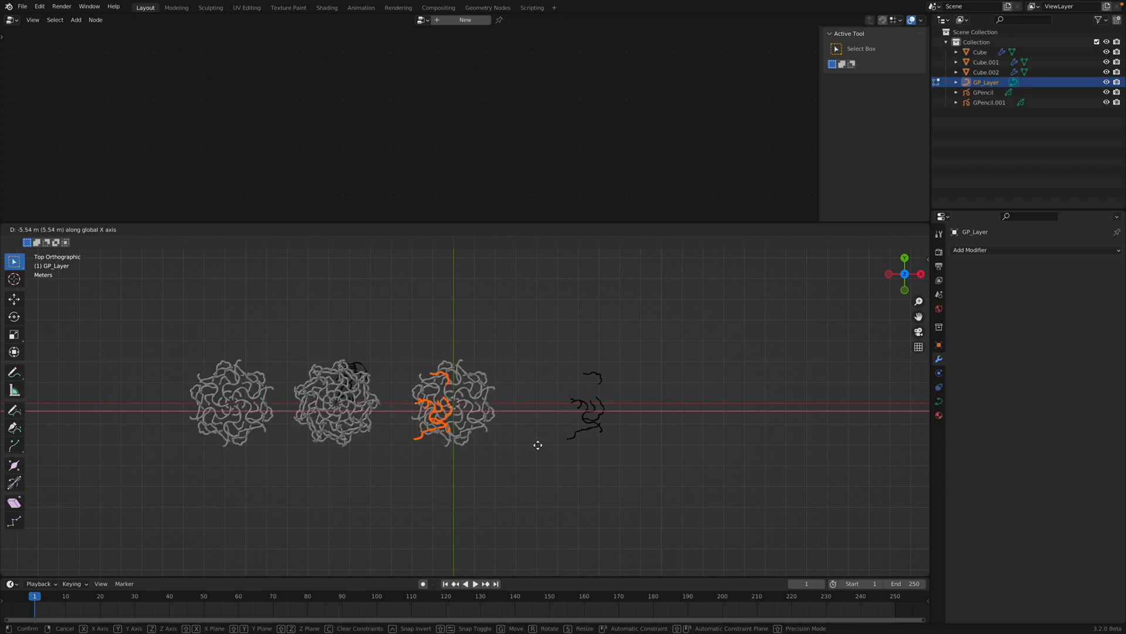
mouse_move(535, 444)
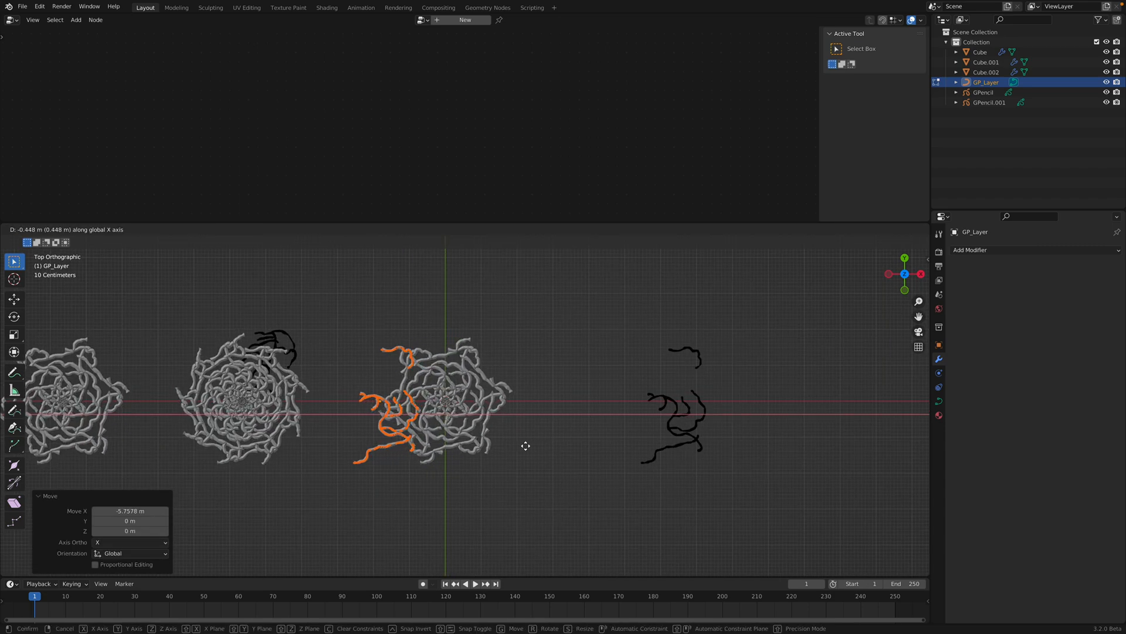
mouse_move(538, 444)
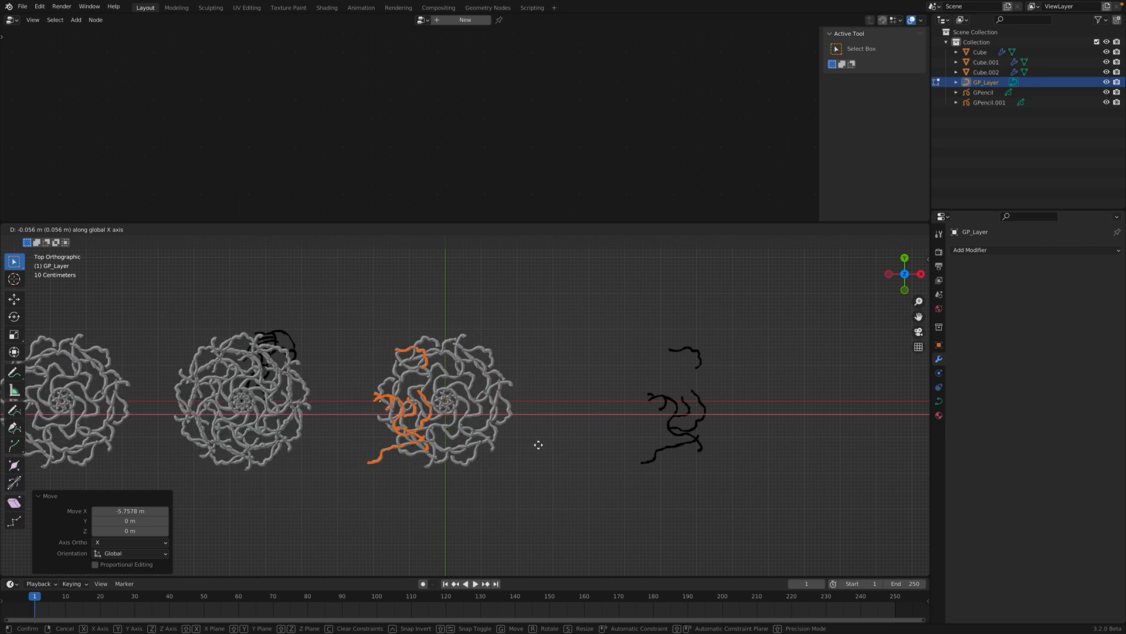
mouse_move(549, 442)
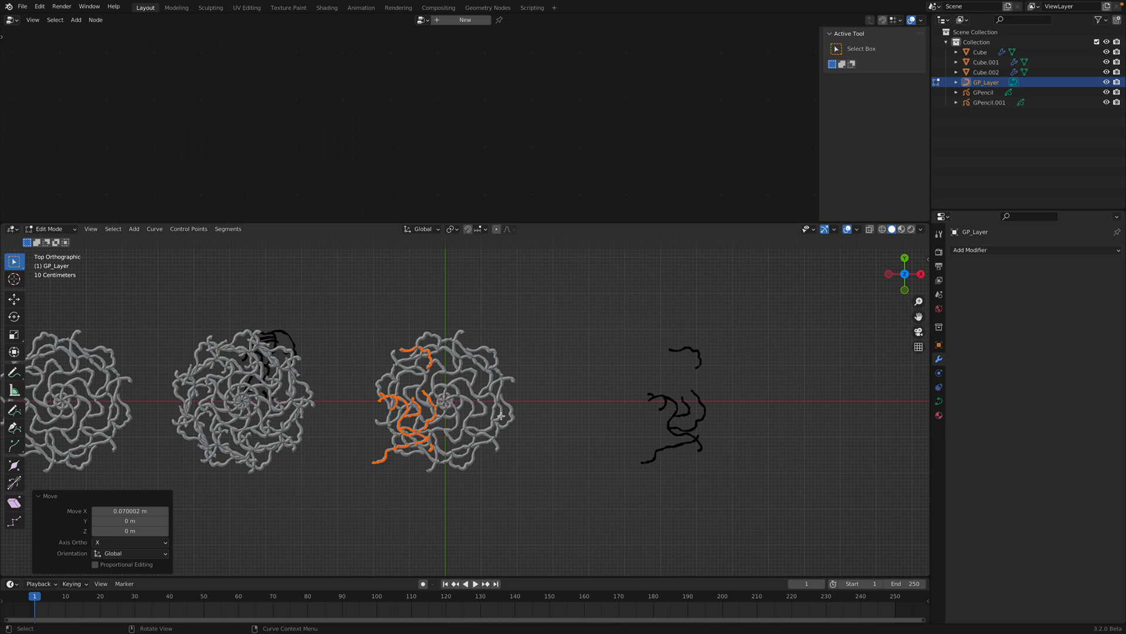
left_click(48, 229)
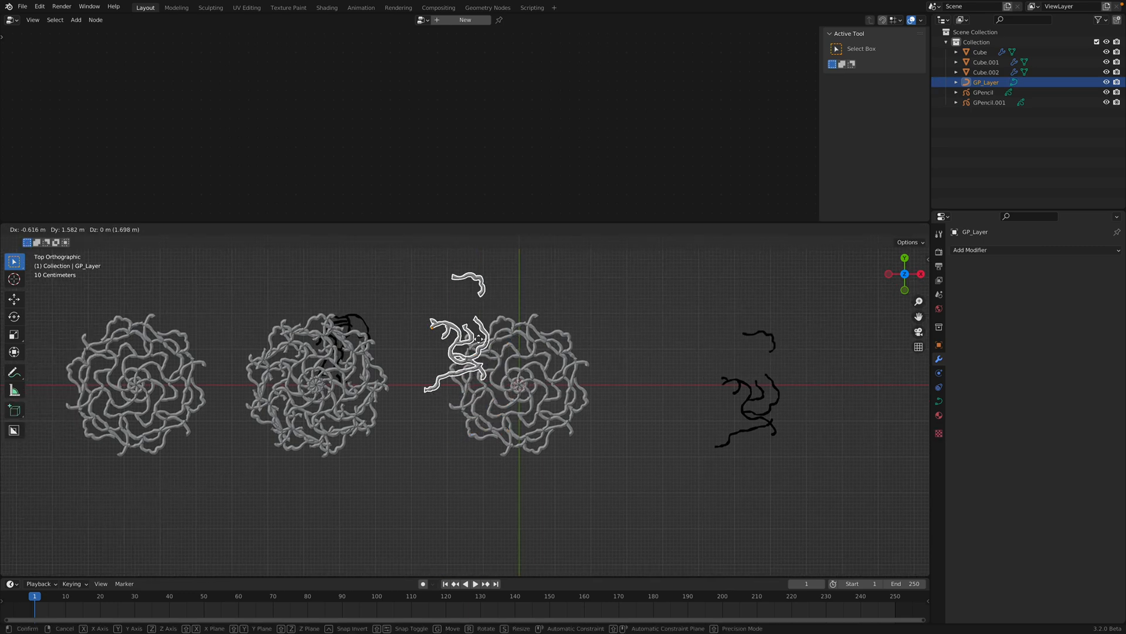
left_click(316, 389)
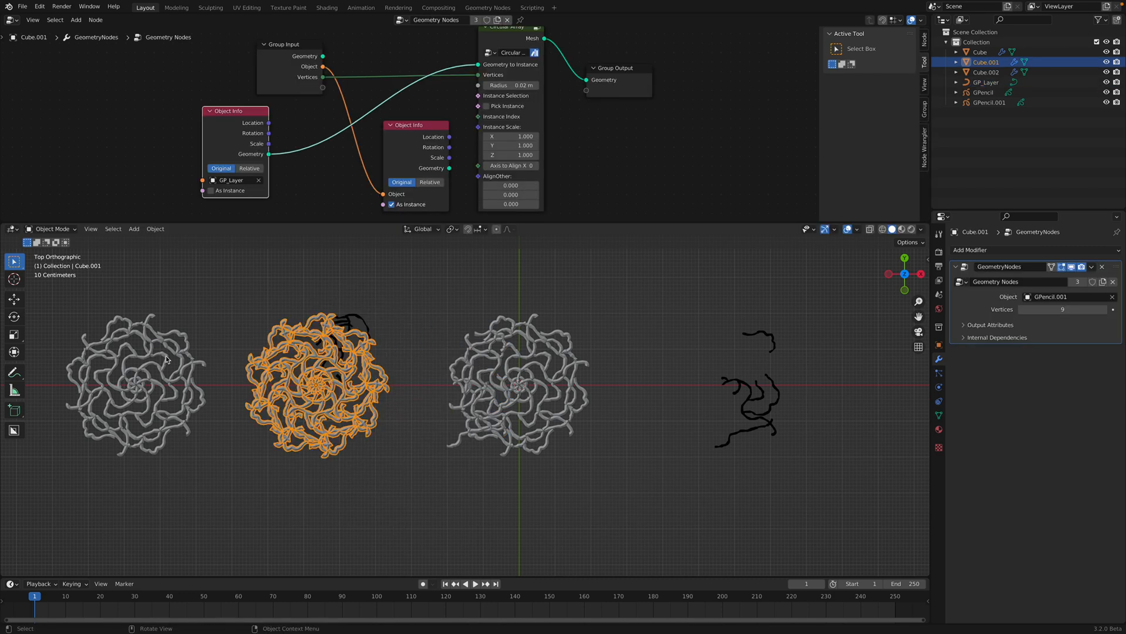
Review the three flower objects and save a new version as gp_lotus_art_002.blend.
left_click(987, 71)
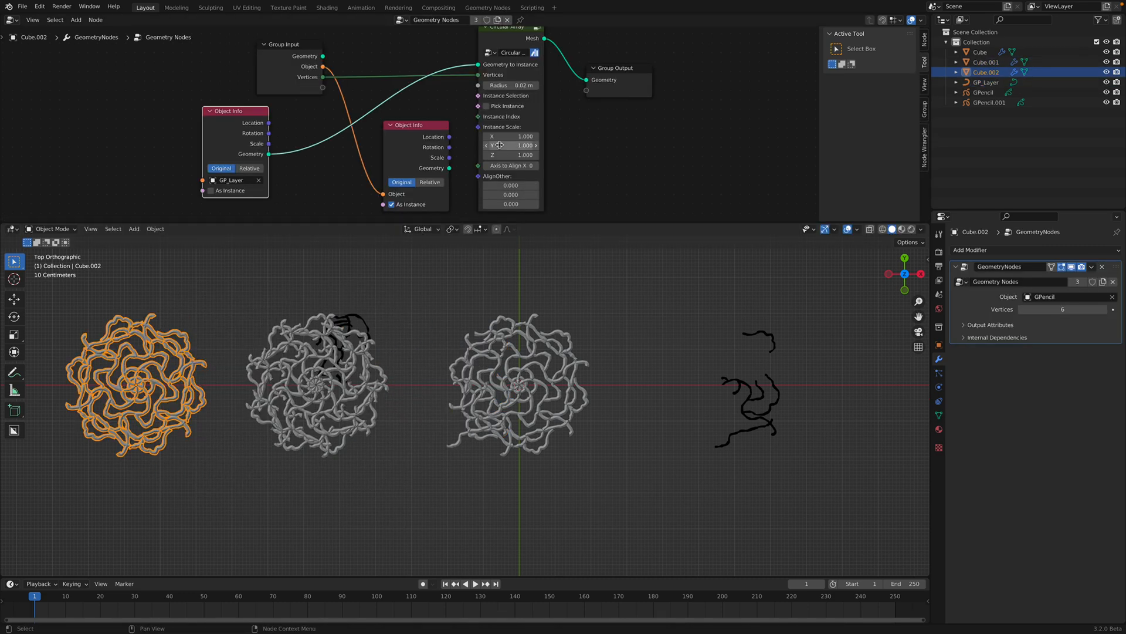
mouse_move(366, 356)
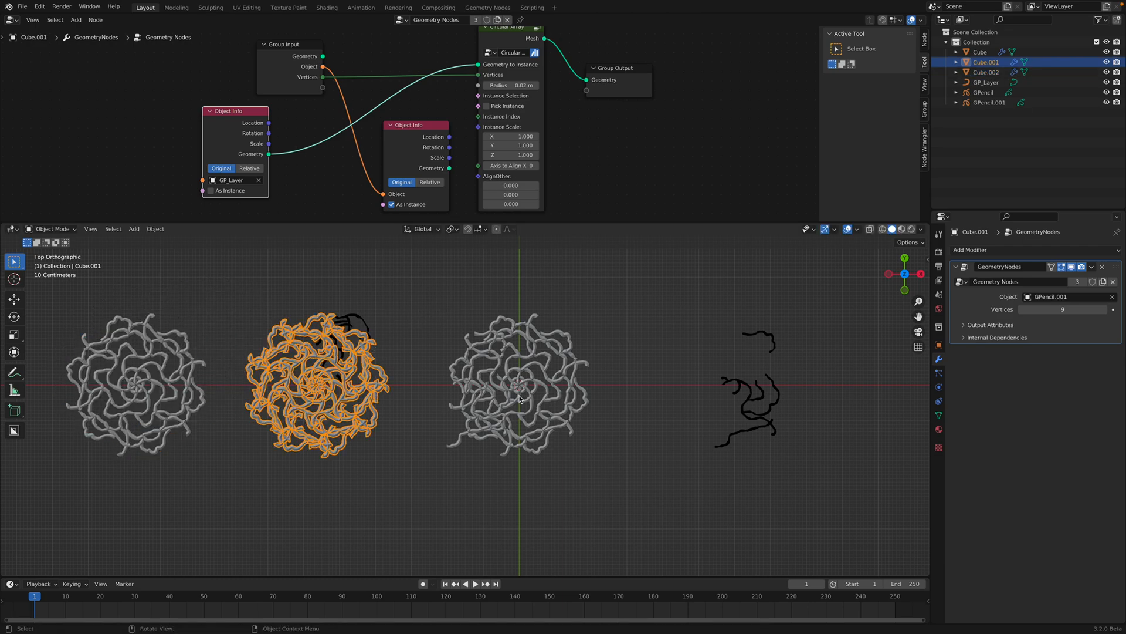
left_click(980, 52)
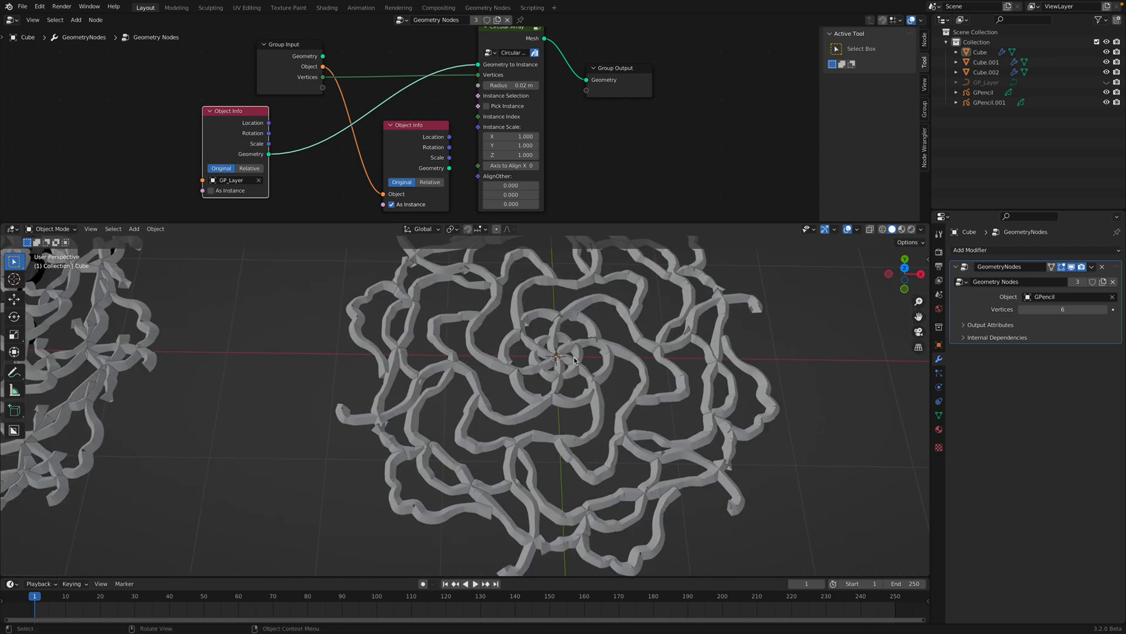
scroll("down", 3)
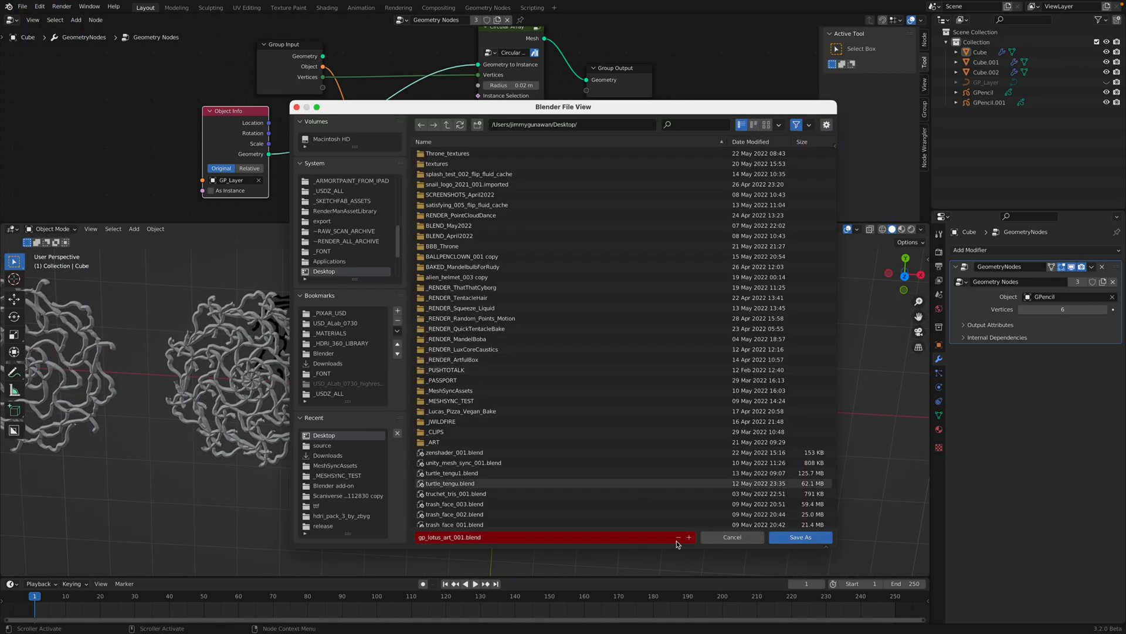
left_click(800, 537)
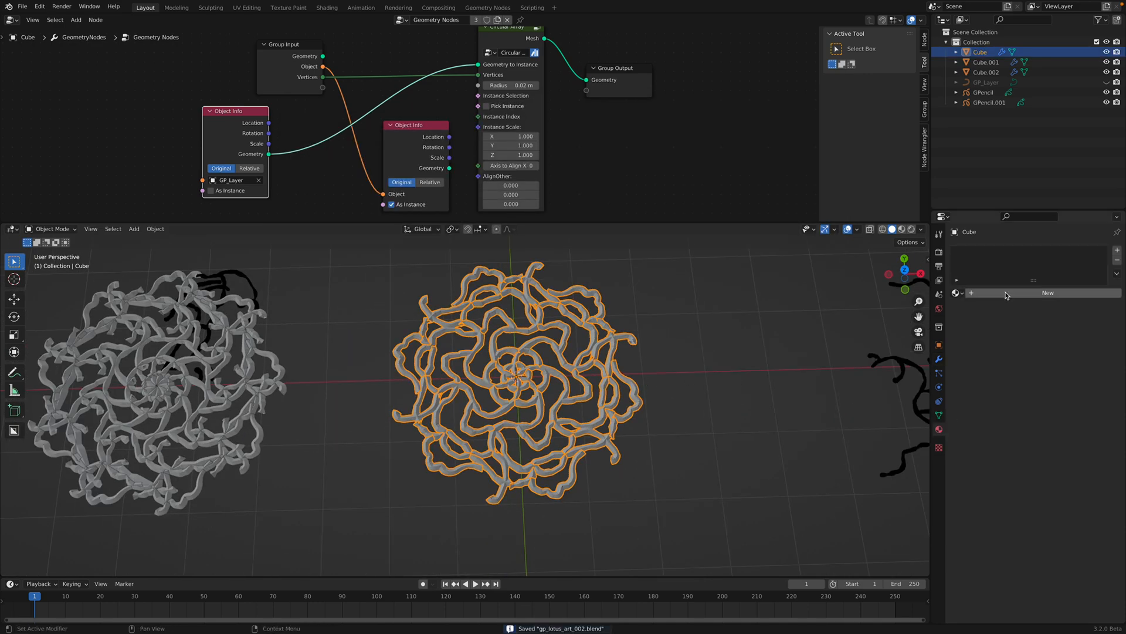
Create Material.001 with Metallic 0.75 and Roughness 0.156 for the Cube flower.
left_click(1048, 292)
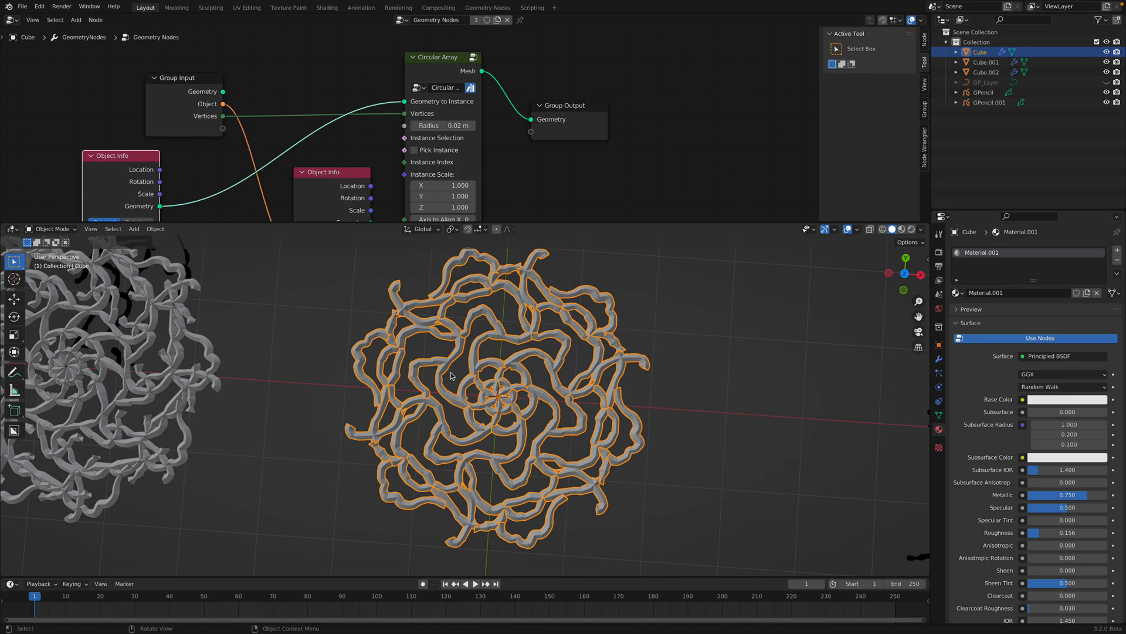
mouse_move(419, 364)
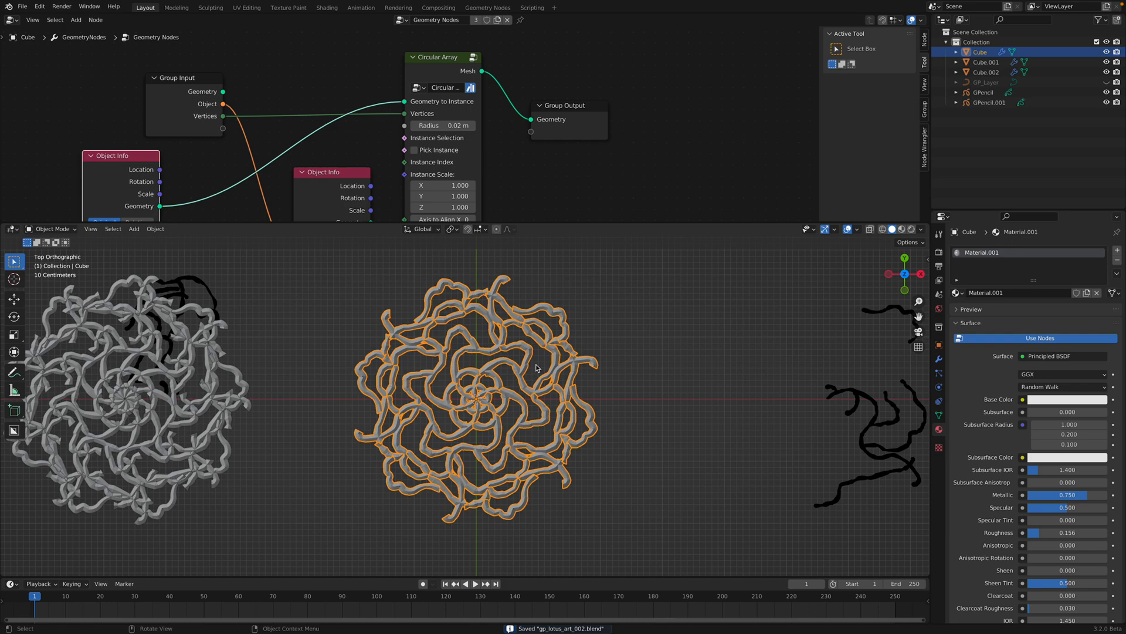
mouse_move(504, 380)
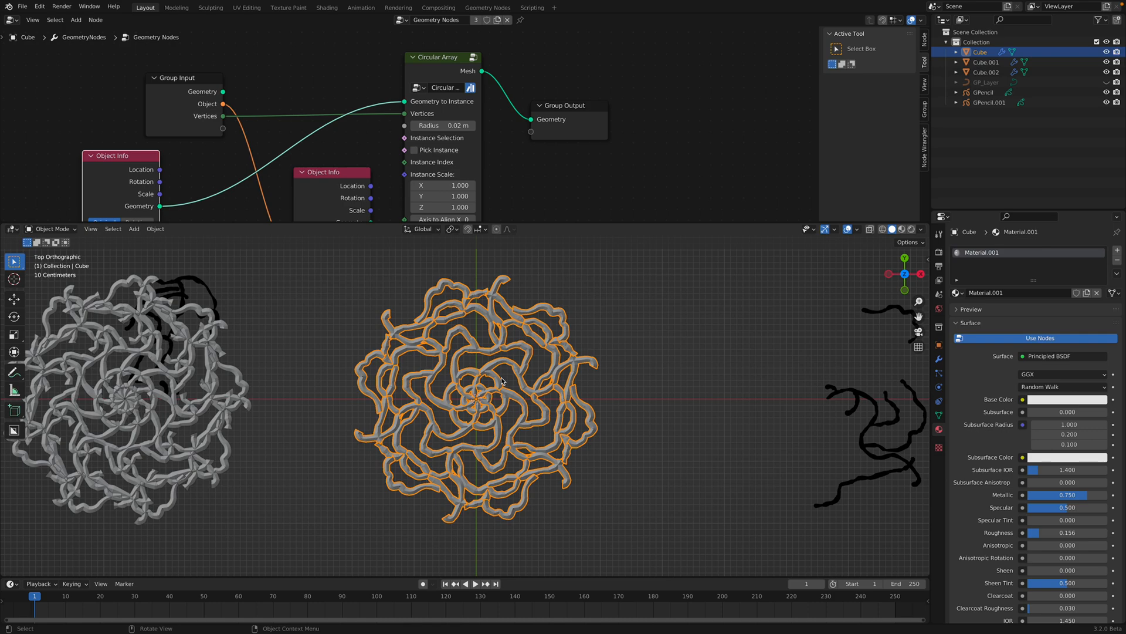
mouse_move(420, 332)
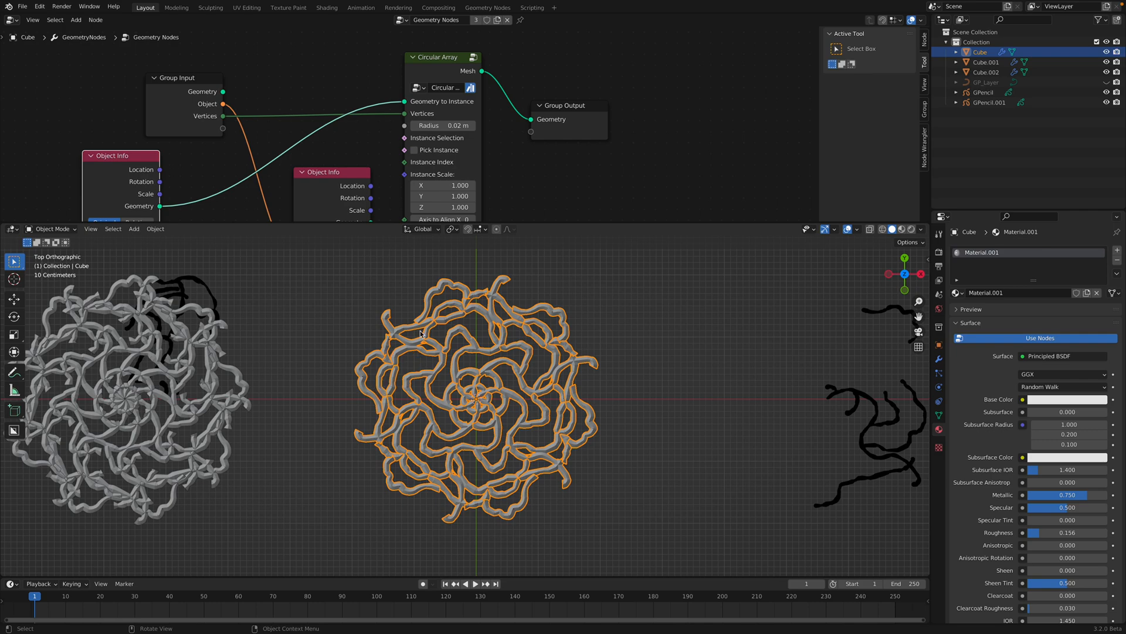
mouse_move(367, 453)
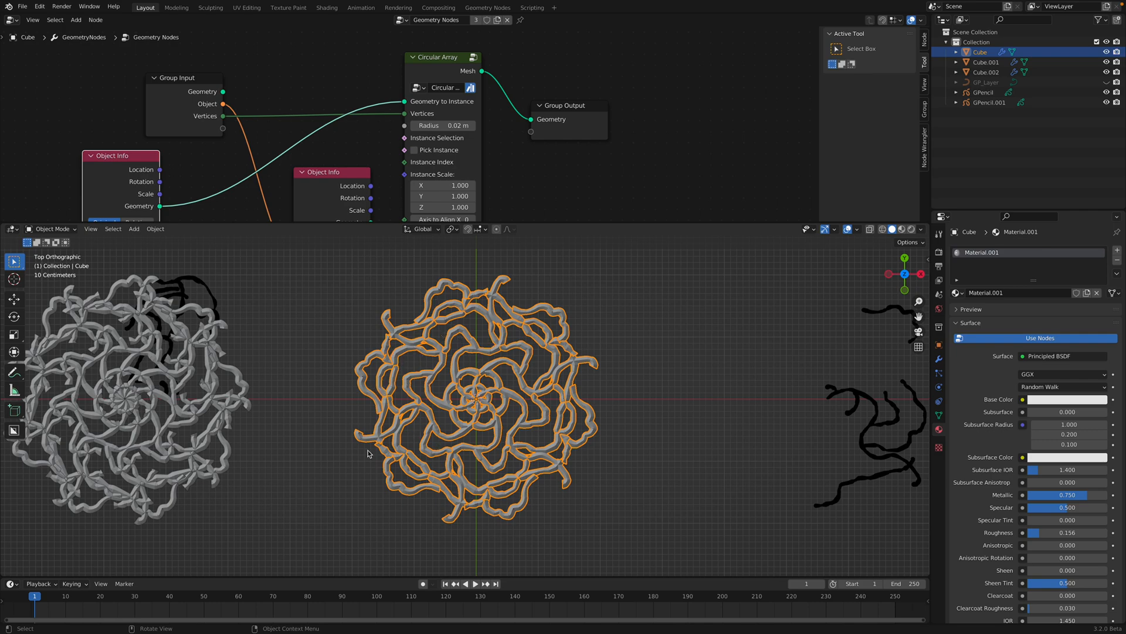
mouse_move(528, 450)
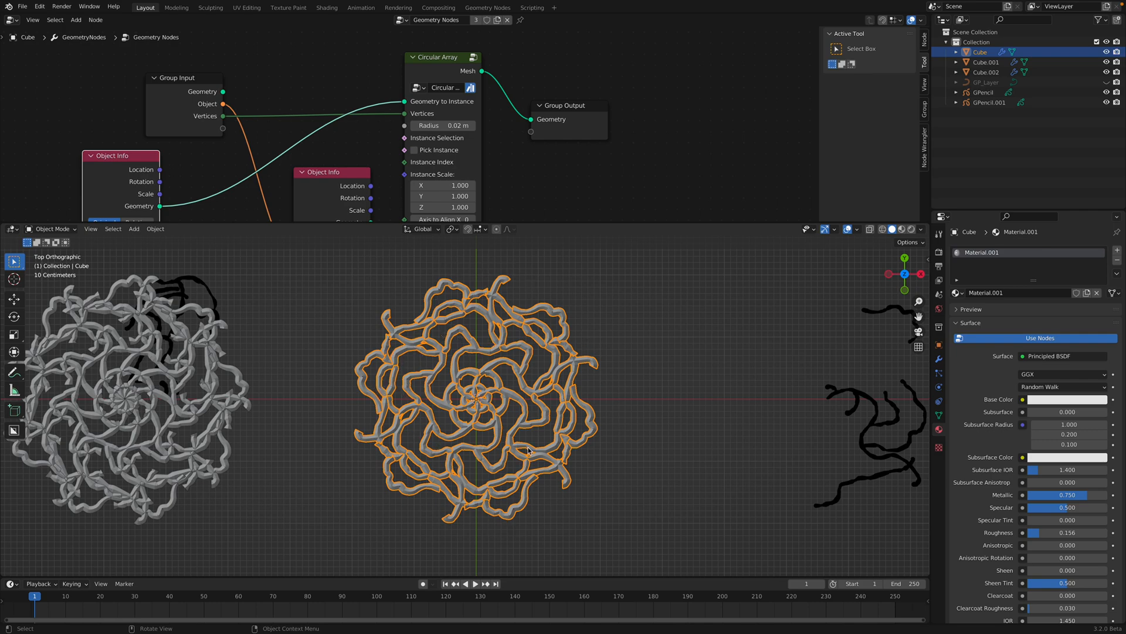
mouse_move(503, 431)
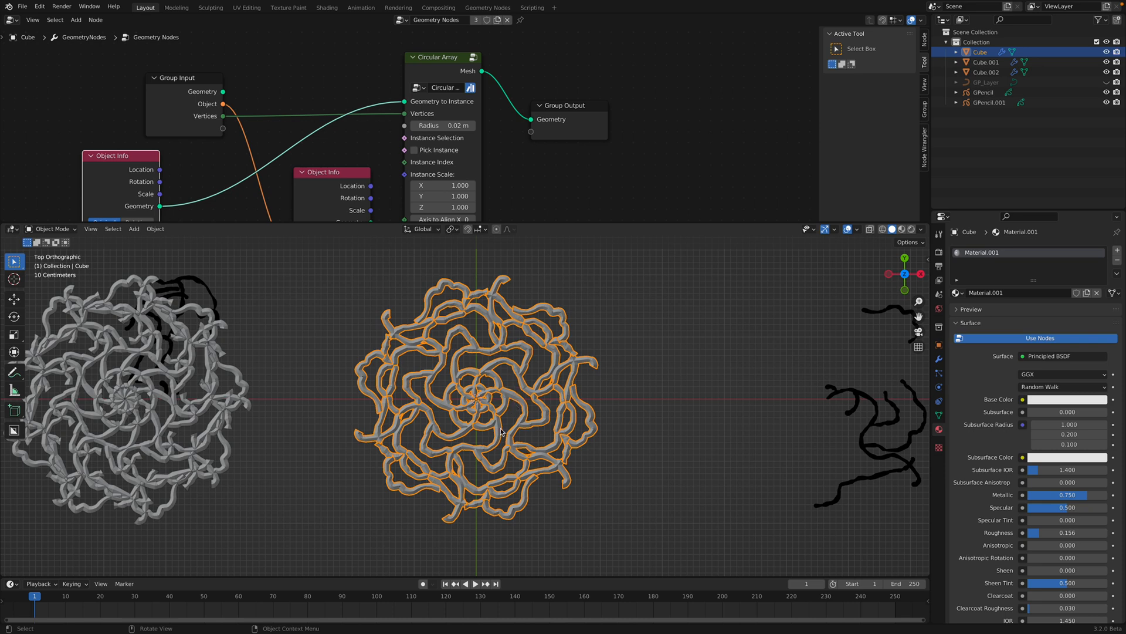
mouse_move(561, 383)
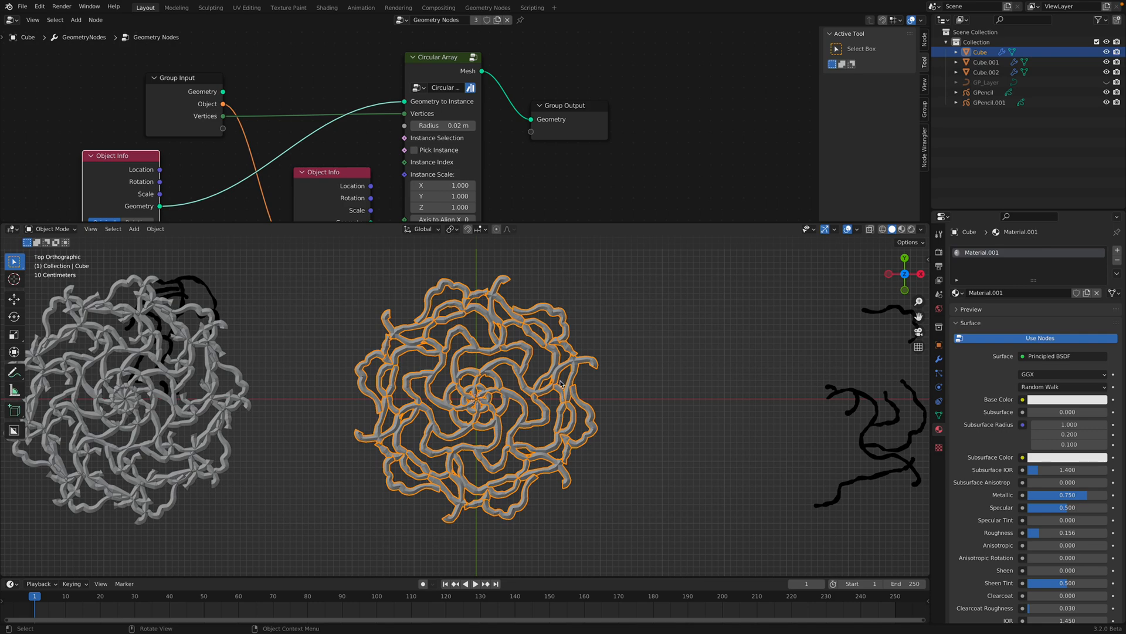